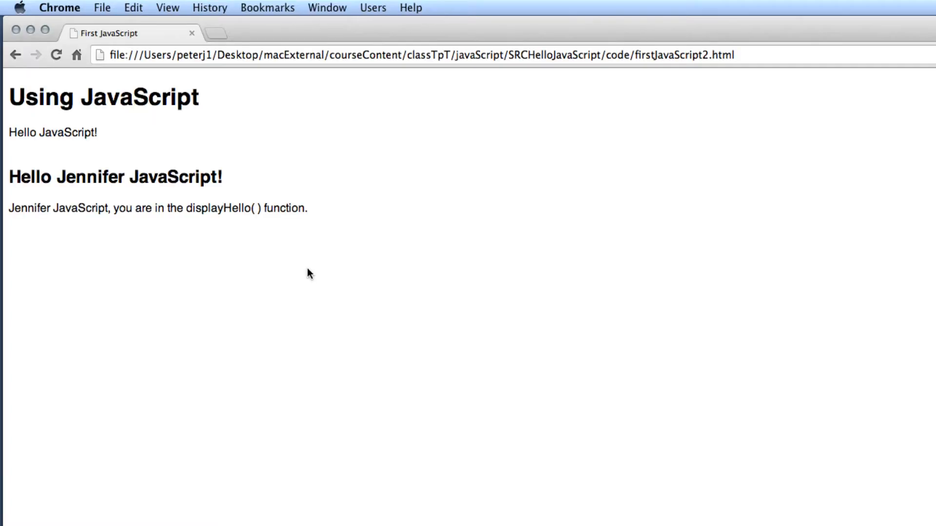
mouse_move(150, 268)
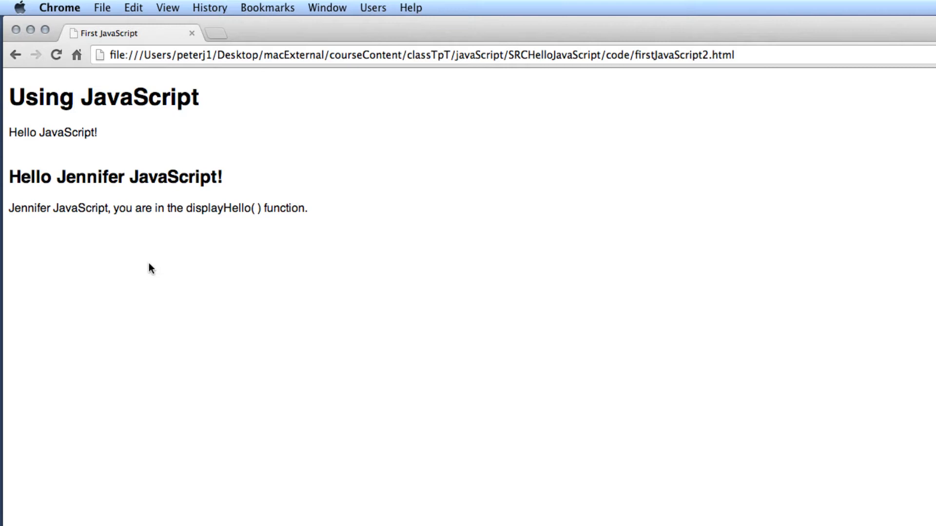
mouse_move(89, 244)
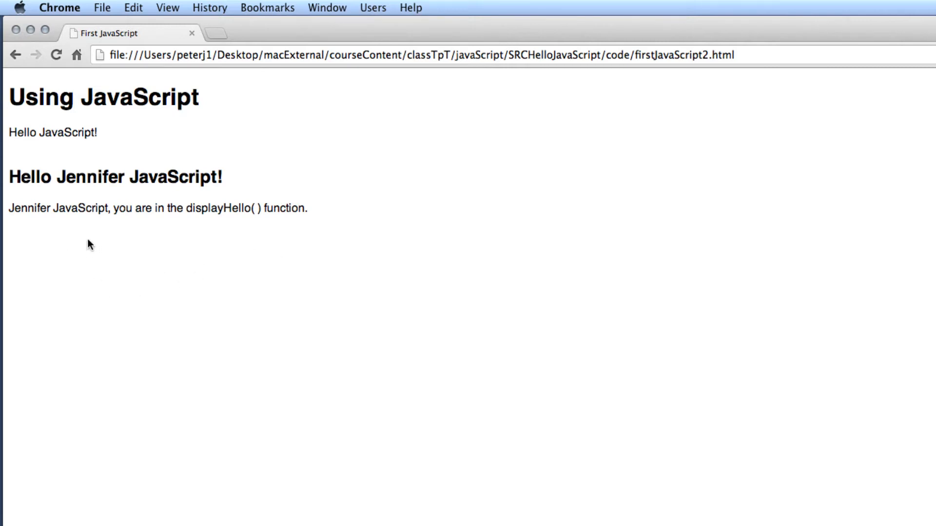
mouse_move(82, 241)
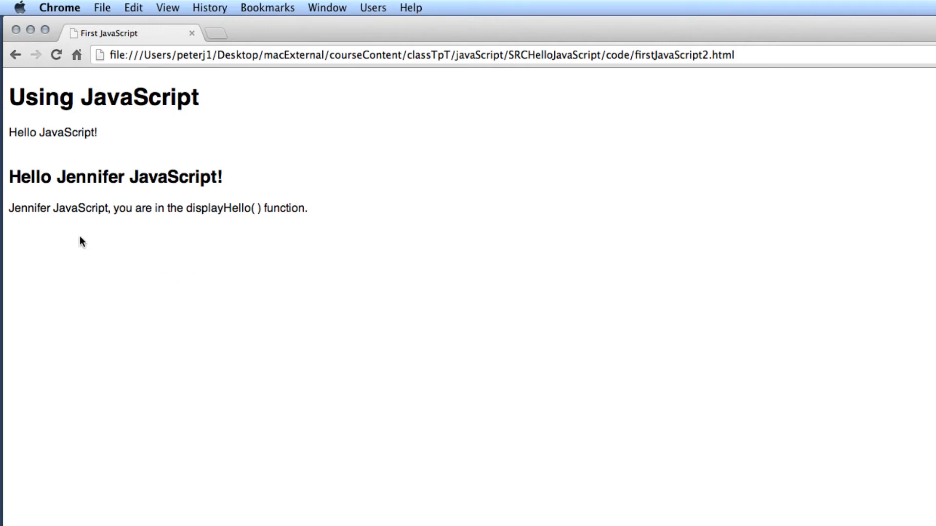
Show the DevTools Console and rerun the page, accepting Jennifer JavaScript and the greeting alert with no errors
right_click(82, 241)
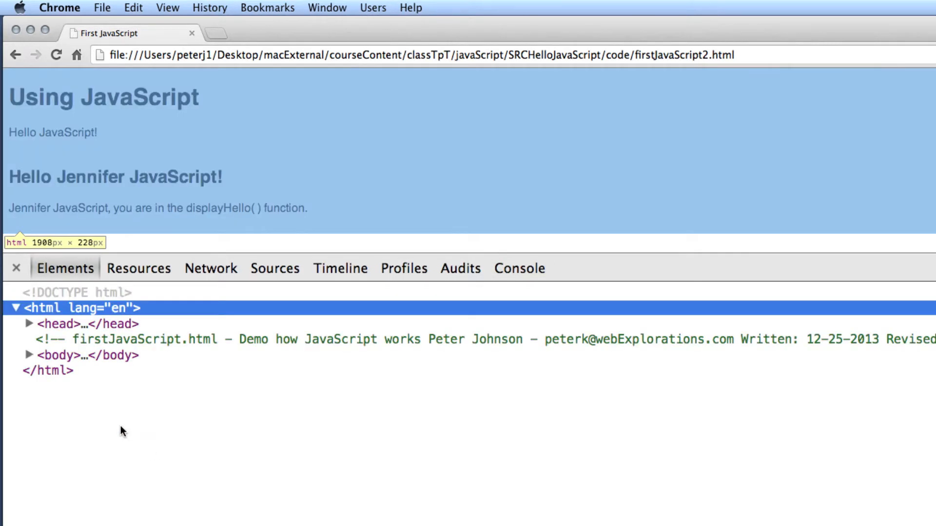
mouse_move(530, 273)
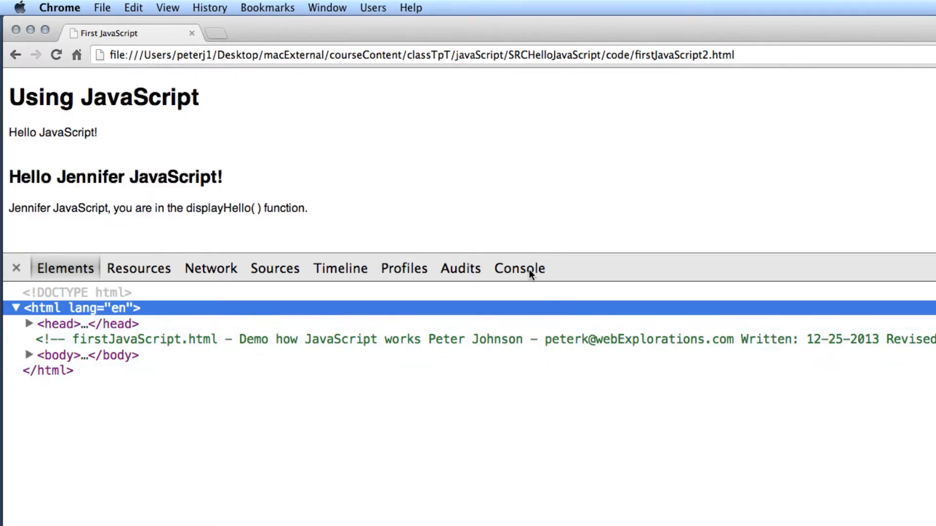
left_click(519, 268)
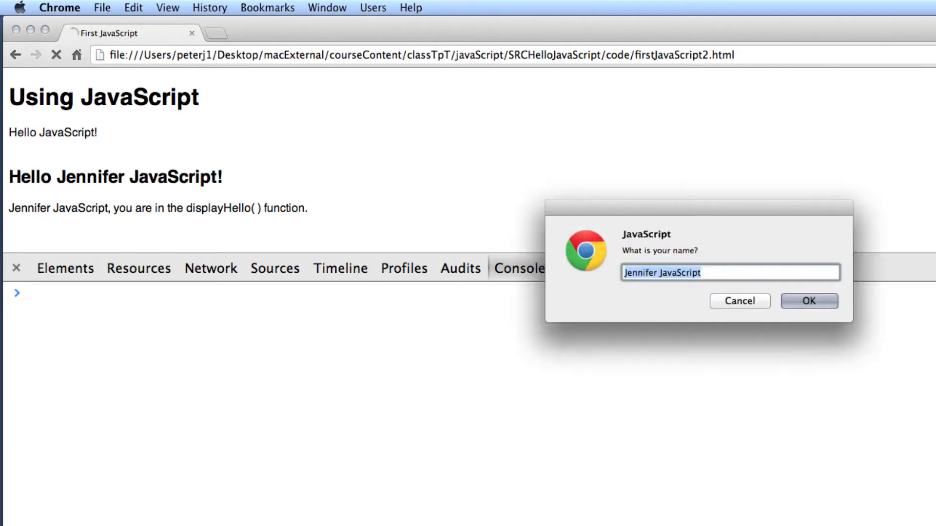
left_click(809, 301)
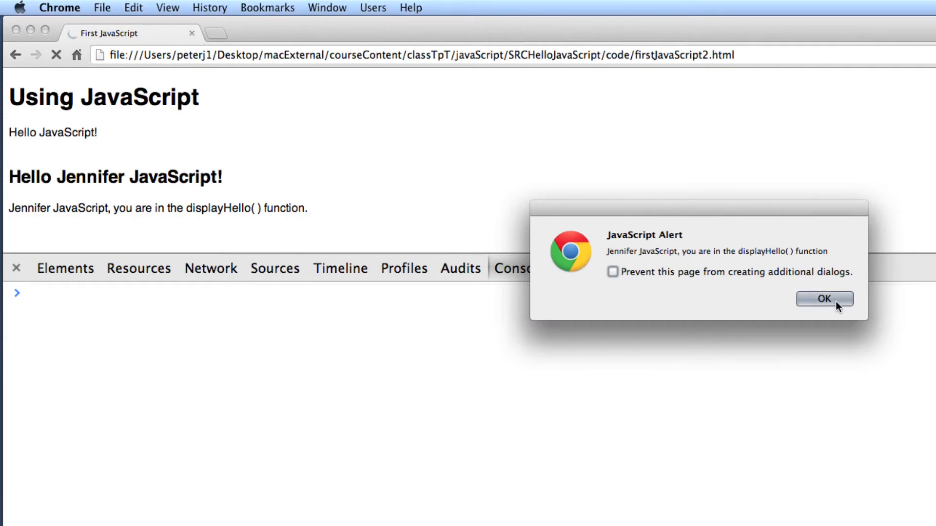
left_click(825, 298)
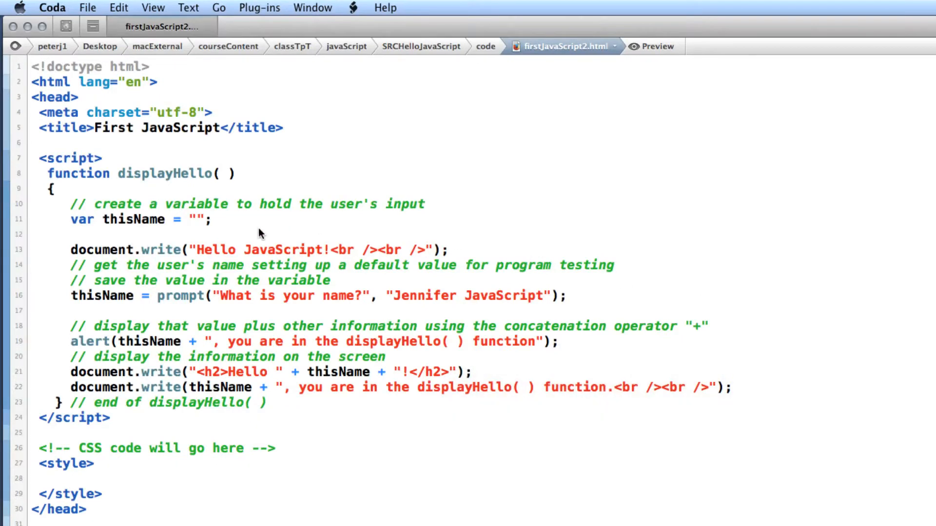
mouse_move(150, 196)
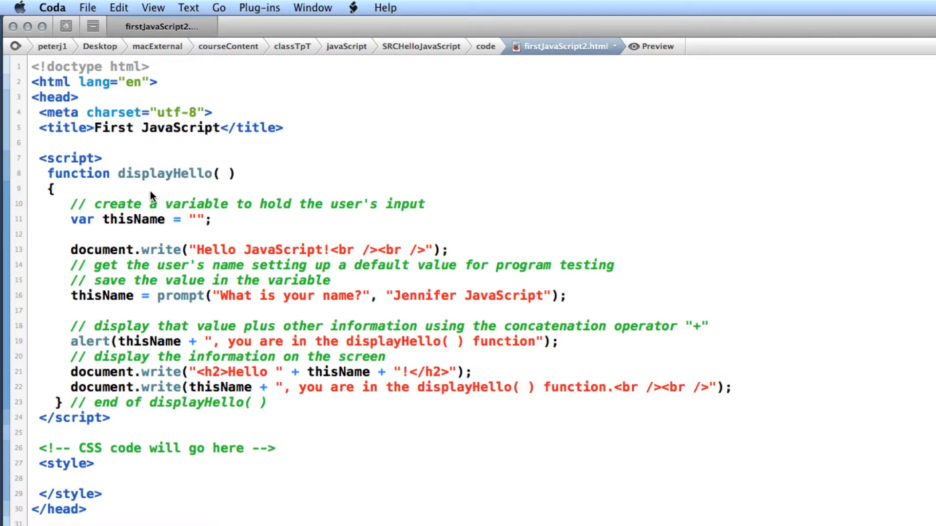
mouse_move(119, 176)
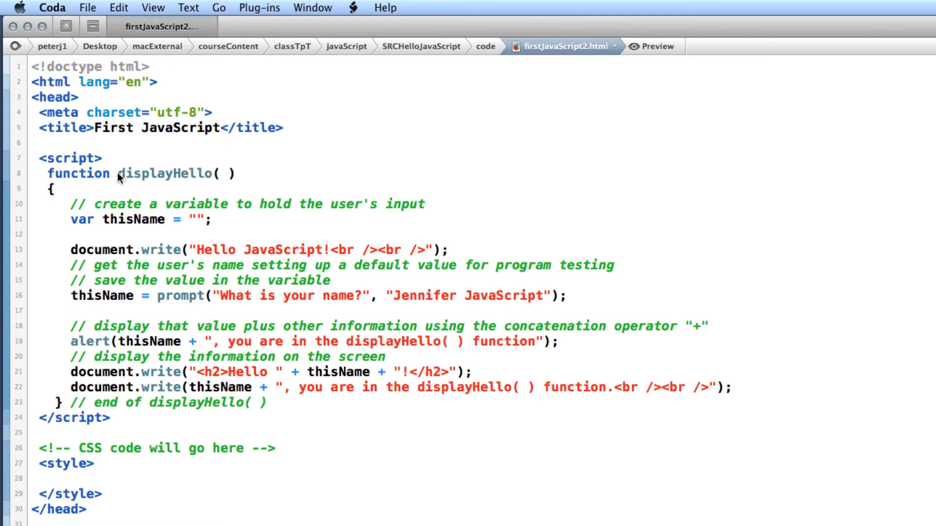
left_click(49, 173)
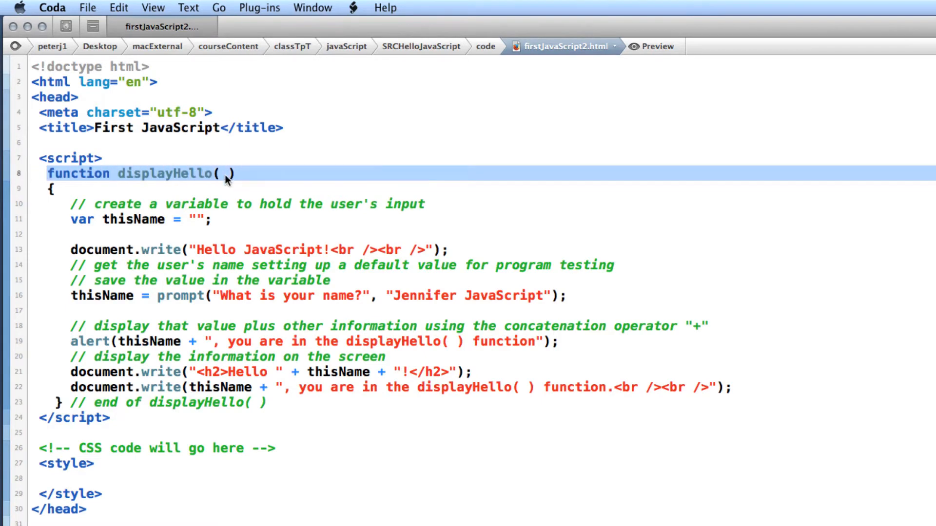
mouse_move(183, 185)
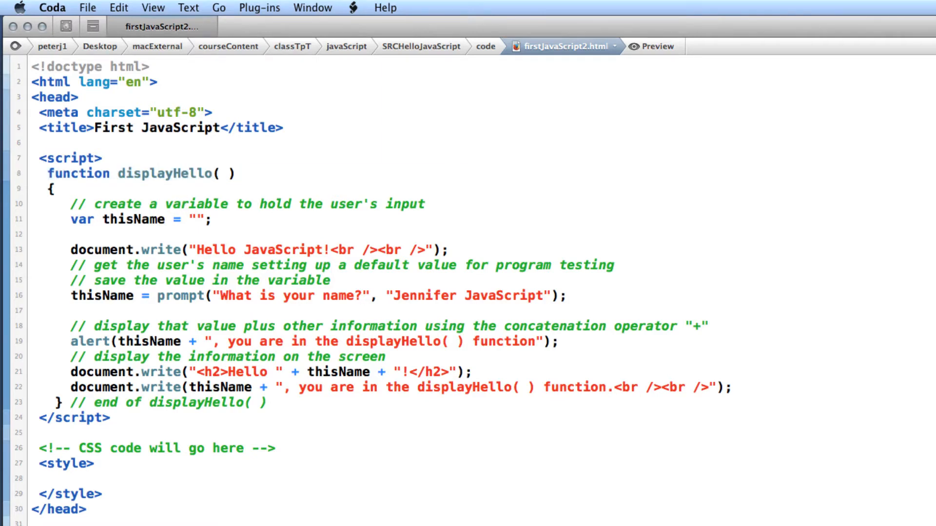
scroll("down", 3)
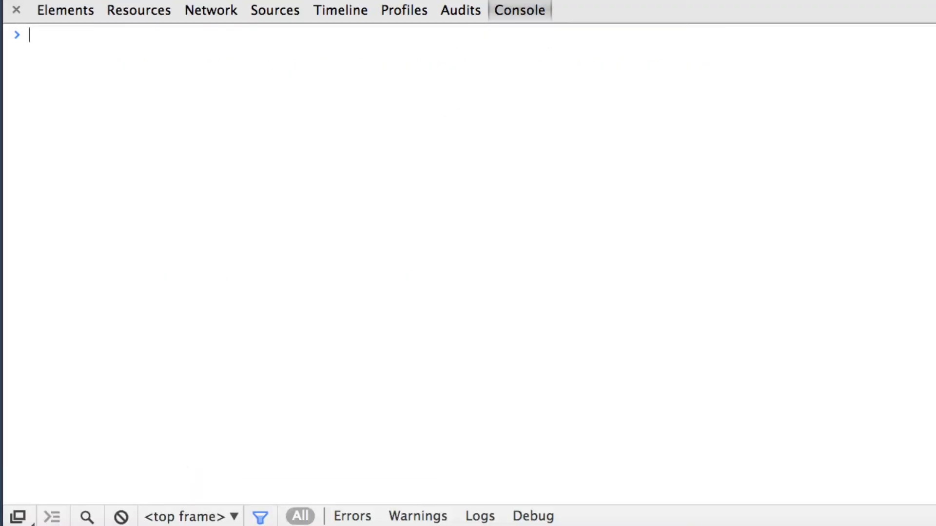
Check the Sources view, rerun the script and read the 'displayhello is not defined' ReferenceError in the Console
left_click(275, 10)
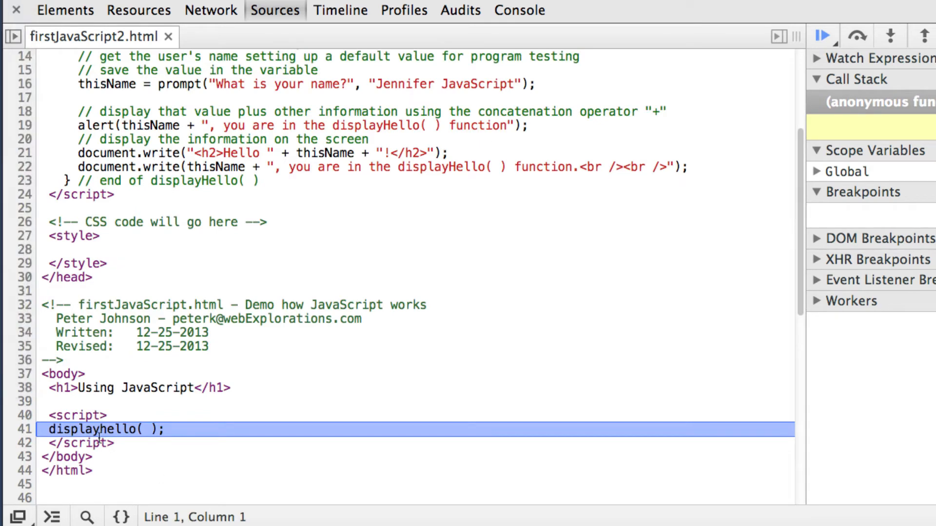
mouse_move(591, 12)
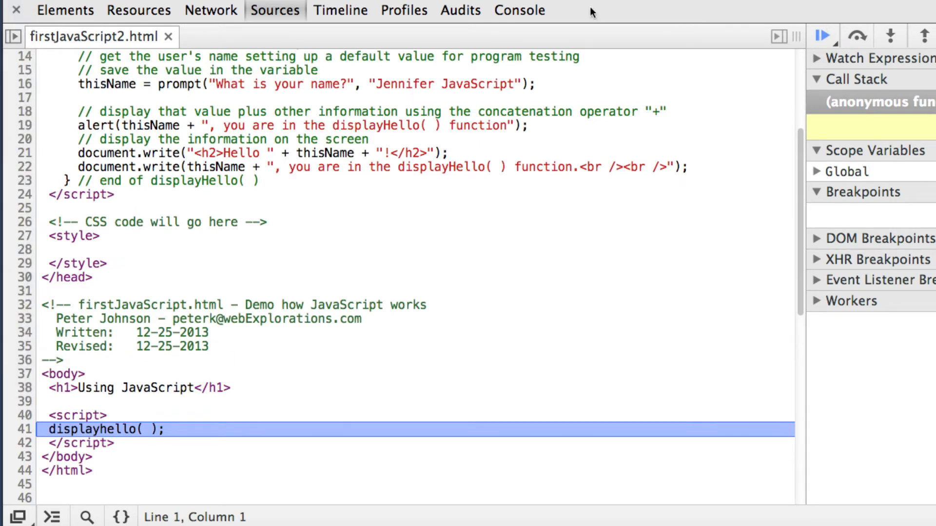
left_click(518, 10)
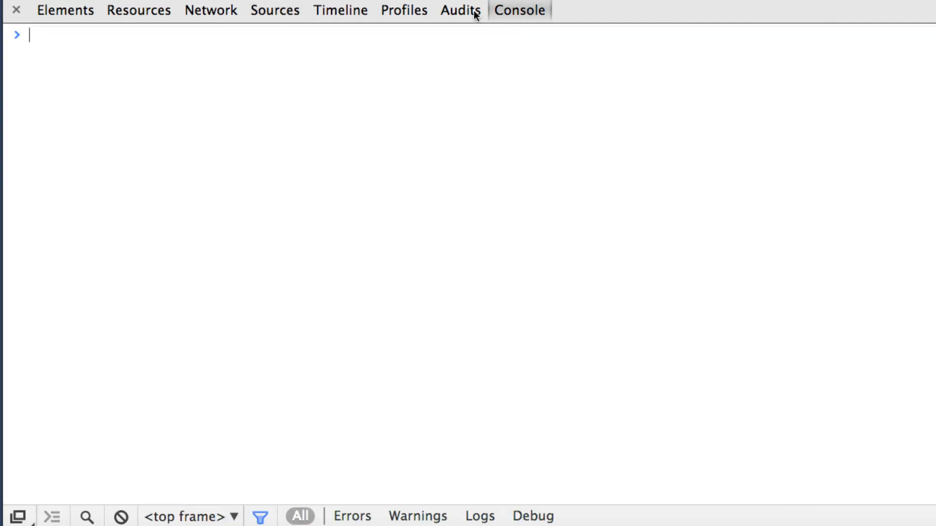
mouse_move(256, 149)
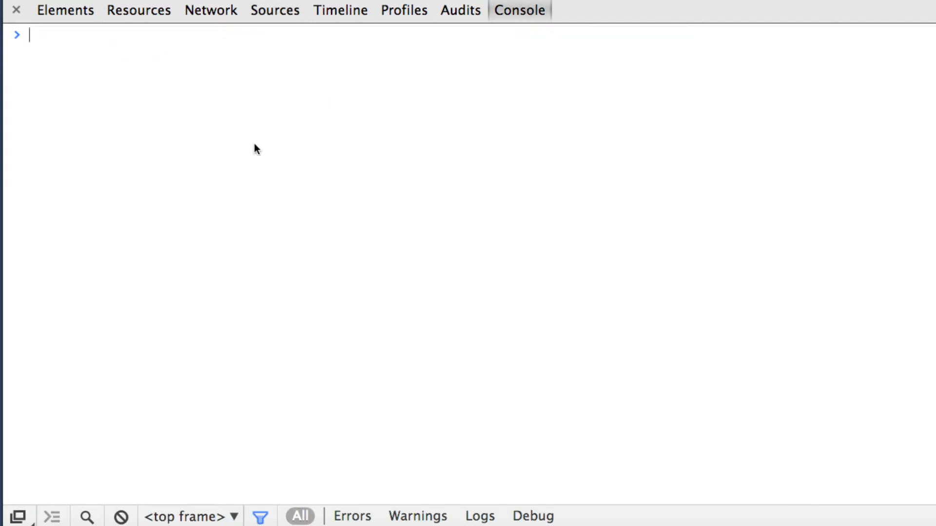
mouse_move(281, 16)
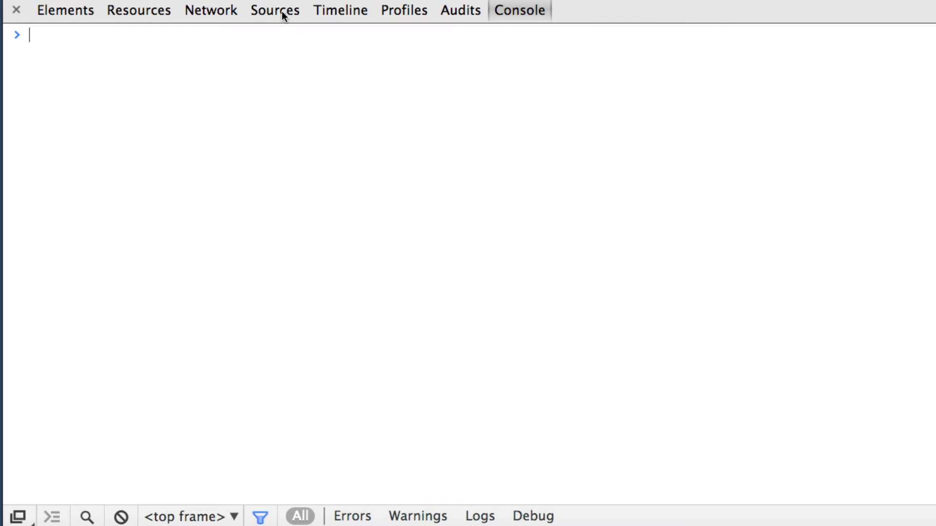
left_click(275, 10)
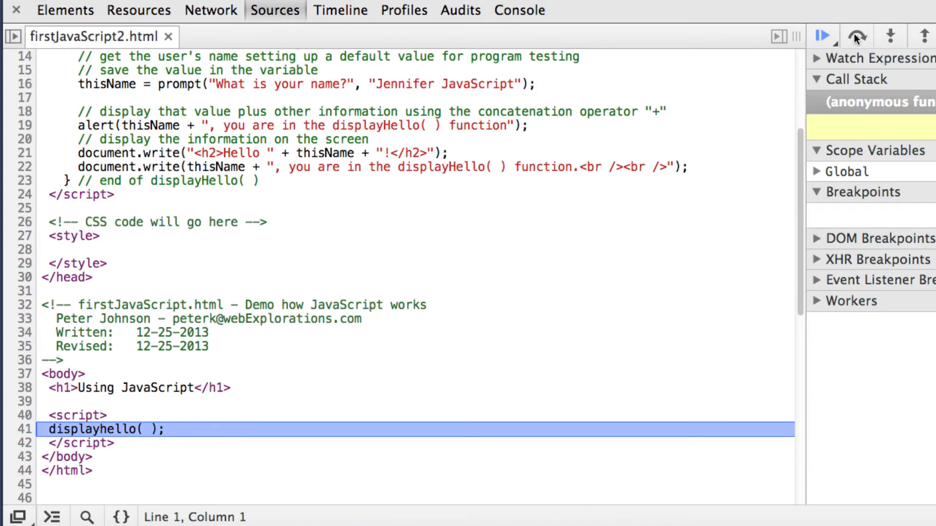
left_click(822, 36)
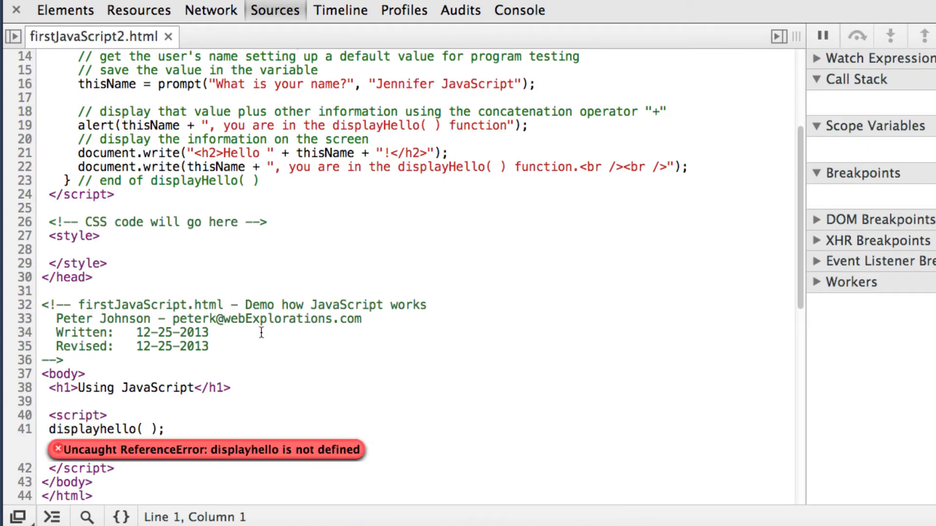
left_click(518, 10)
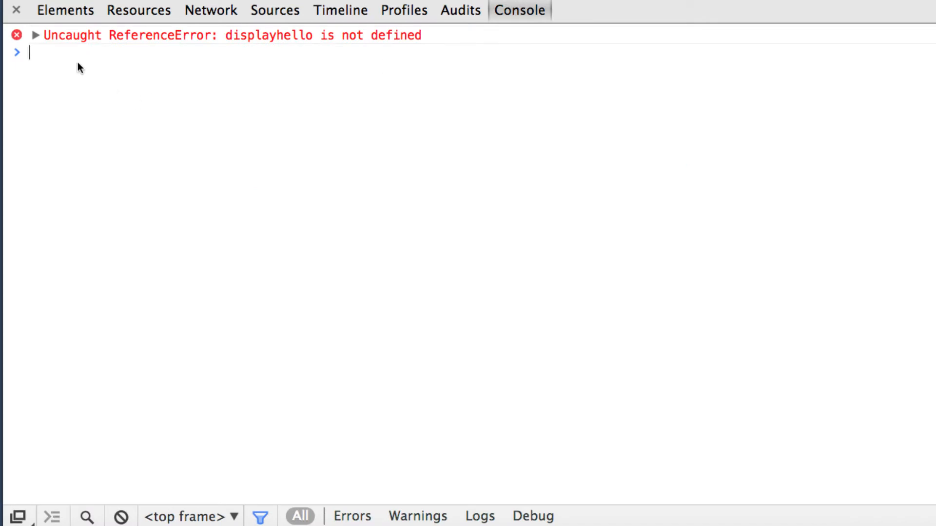
mouse_move(221, 42)
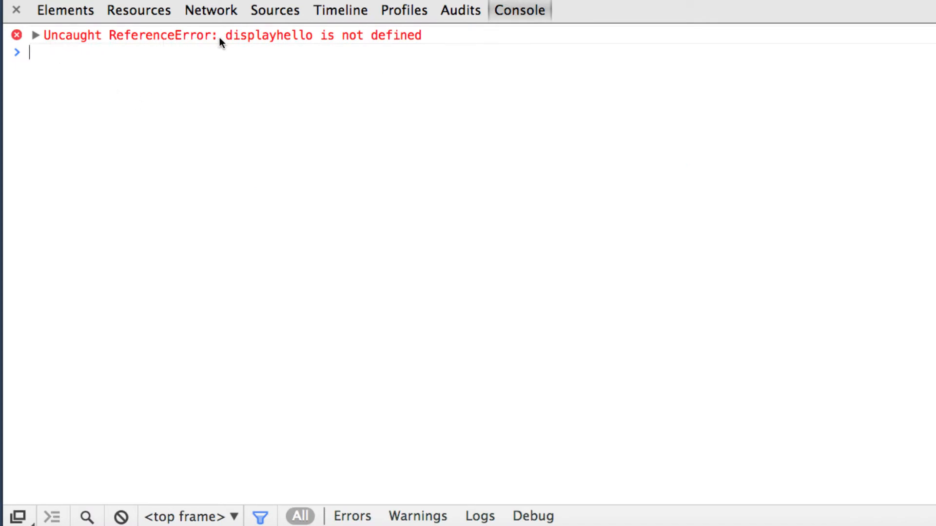
mouse_move(489, 47)
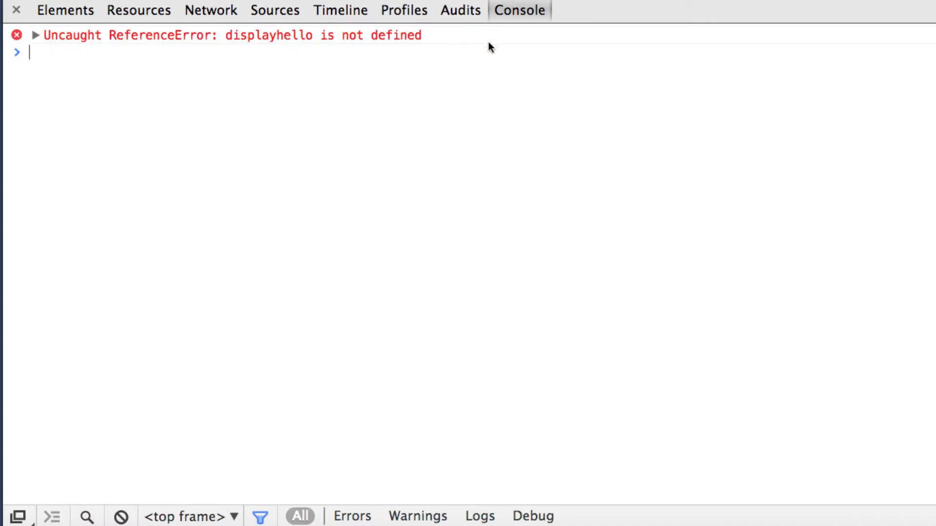
mouse_move(832, 78)
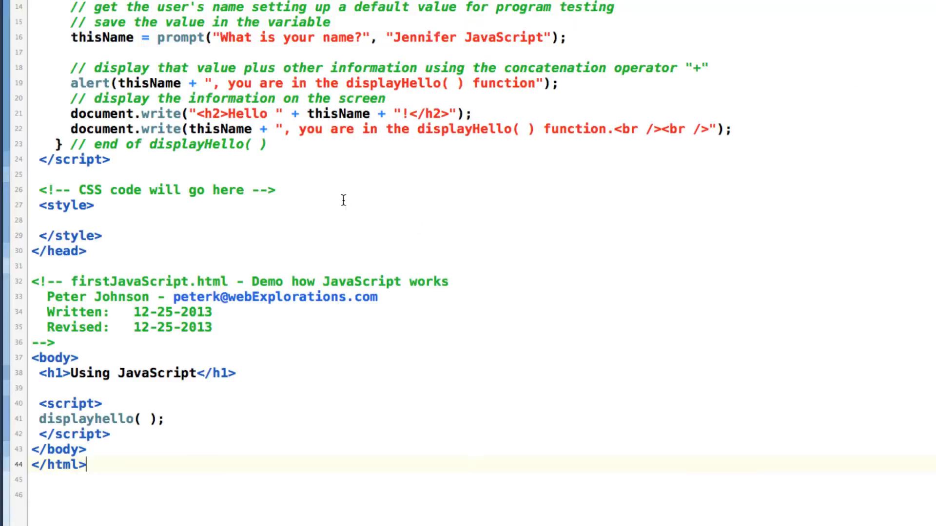
mouse_move(108, 291)
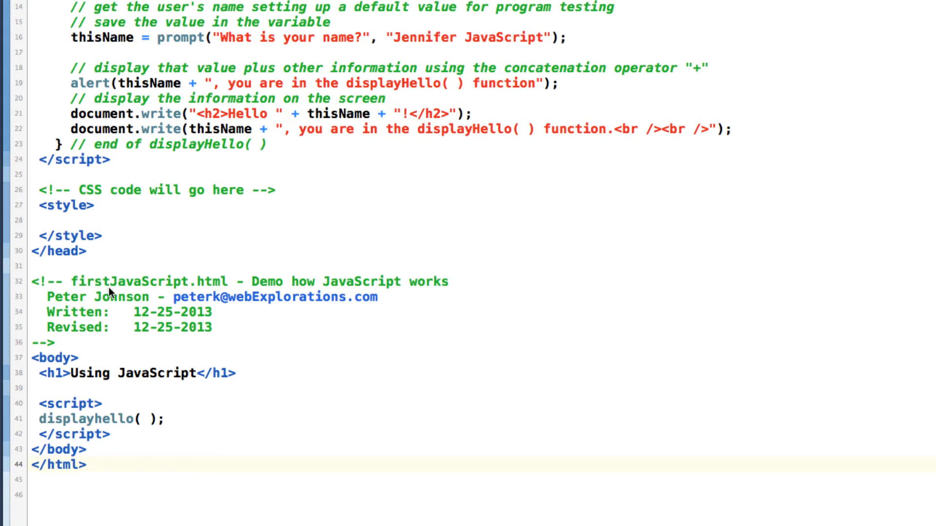
mouse_move(80, 424)
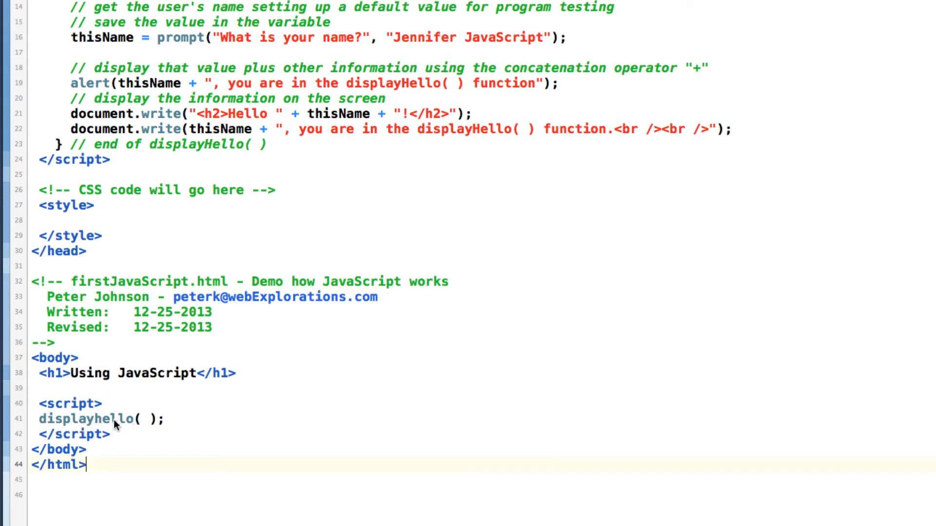
mouse_move(99, 429)
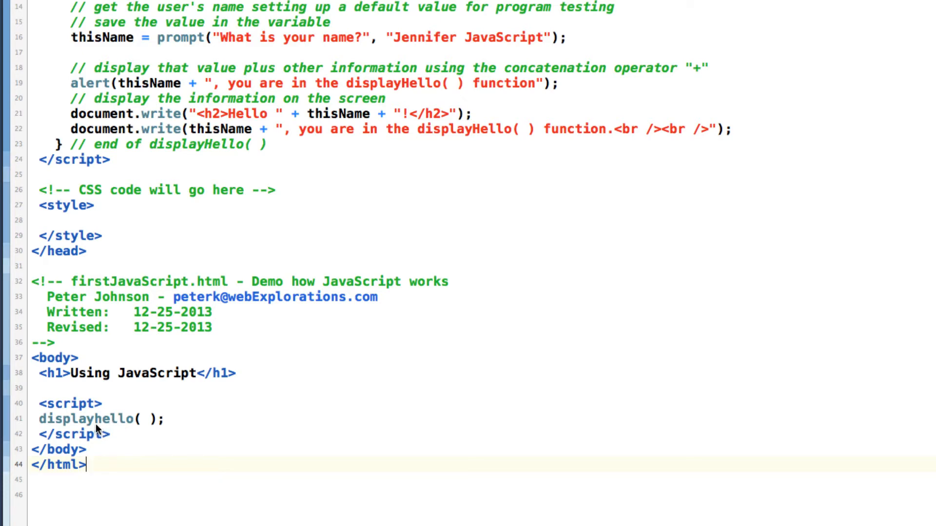
mouse_move(165, 384)
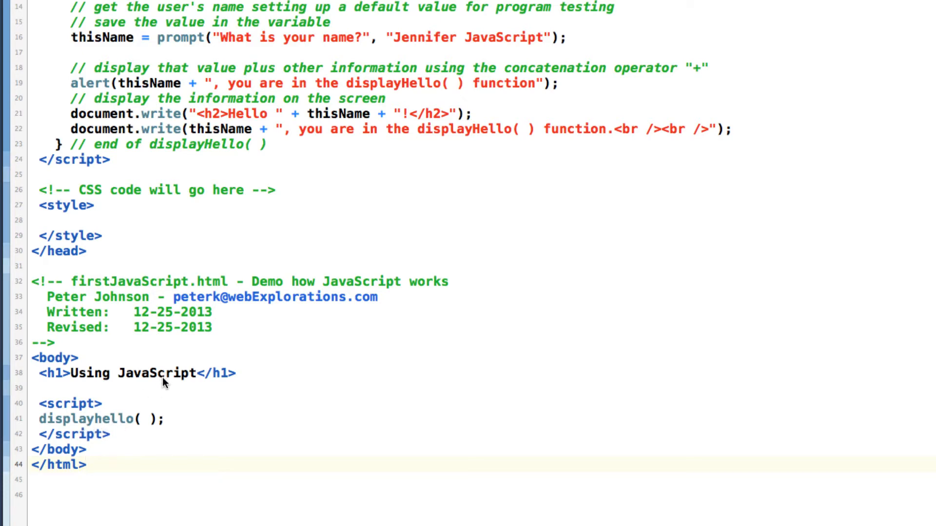
scroll("up", 3)
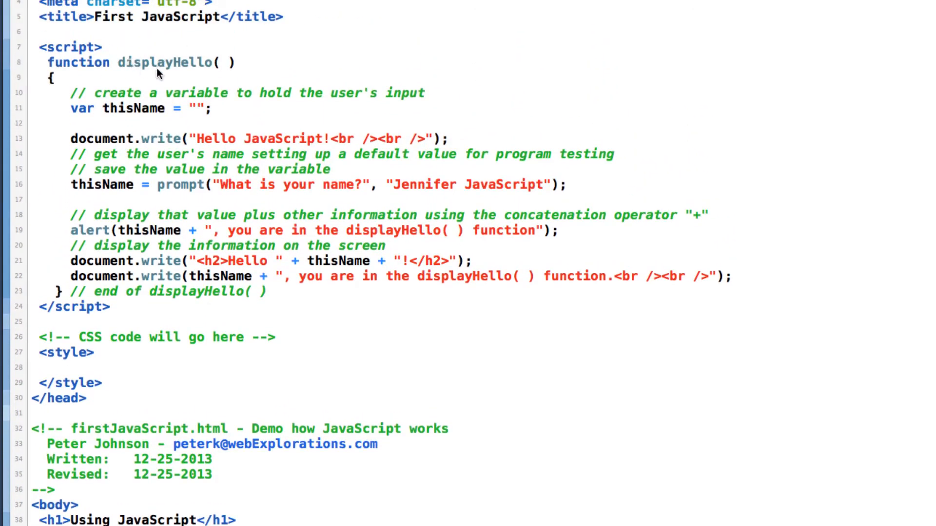
mouse_move(191, 68)
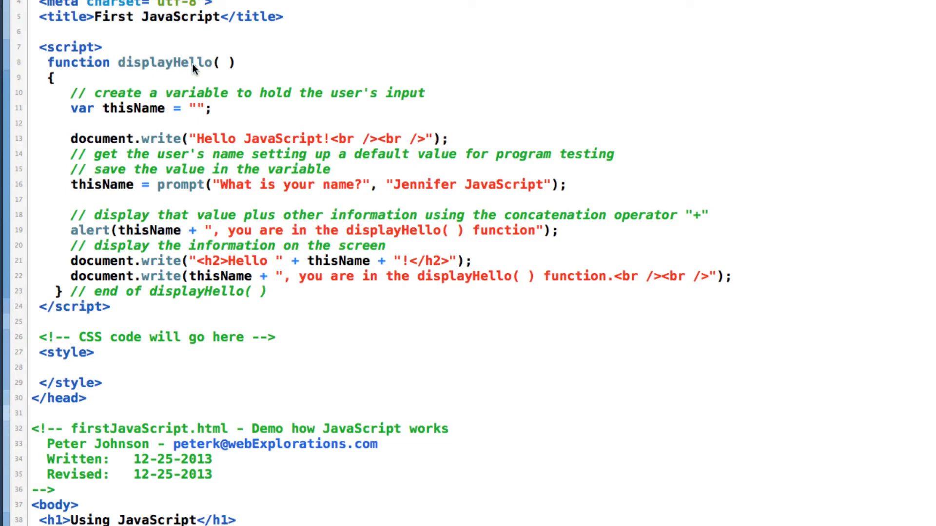
mouse_move(201, 70)
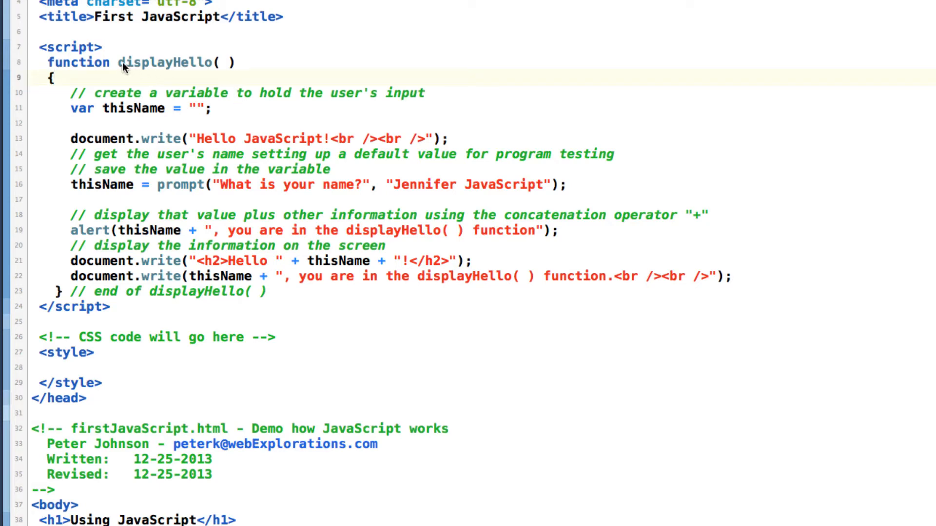
Replace the displayhello call on line 41 with the correctly spelled displayHello and save the file
double_click(162, 63)
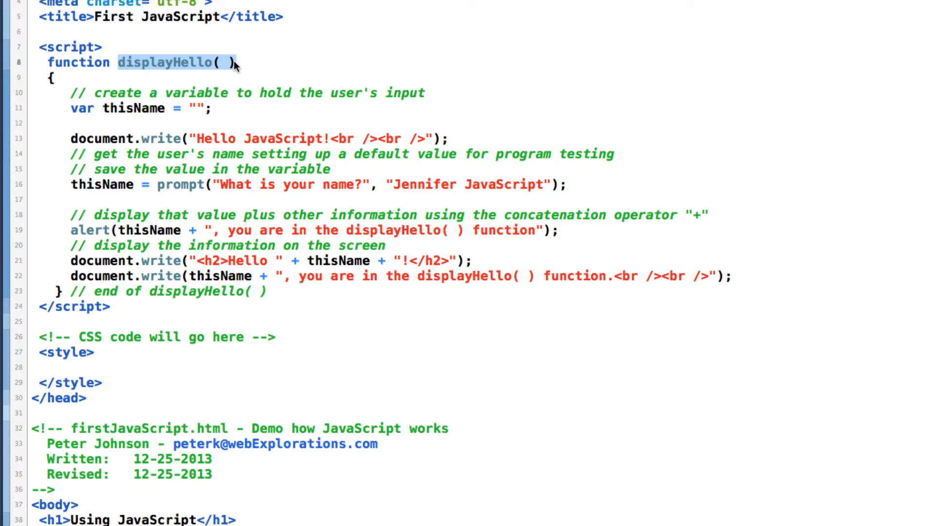
scroll("down", 3)
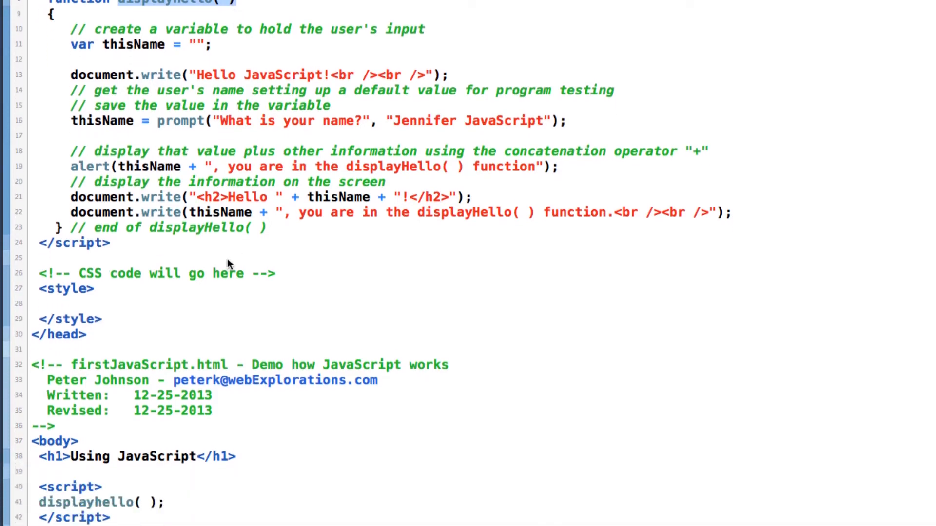
scroll("down", 3)
type("H")
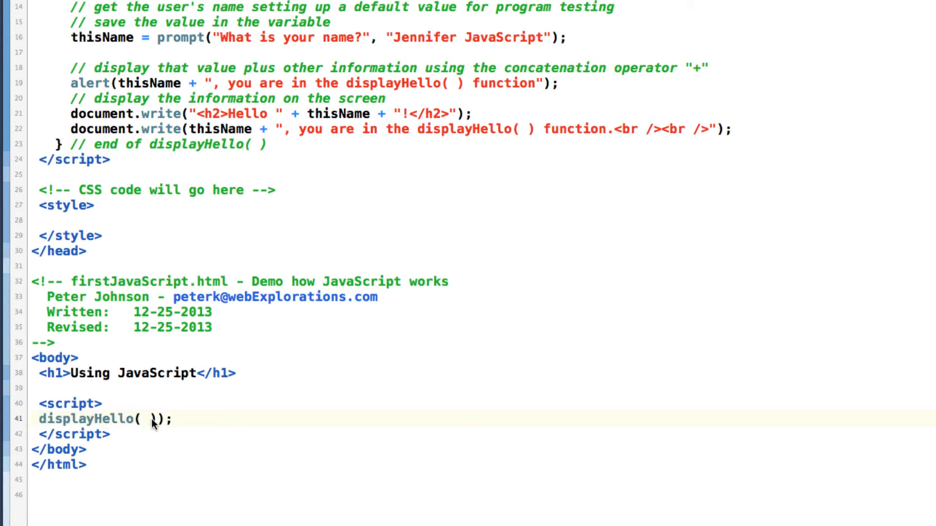
type(")")
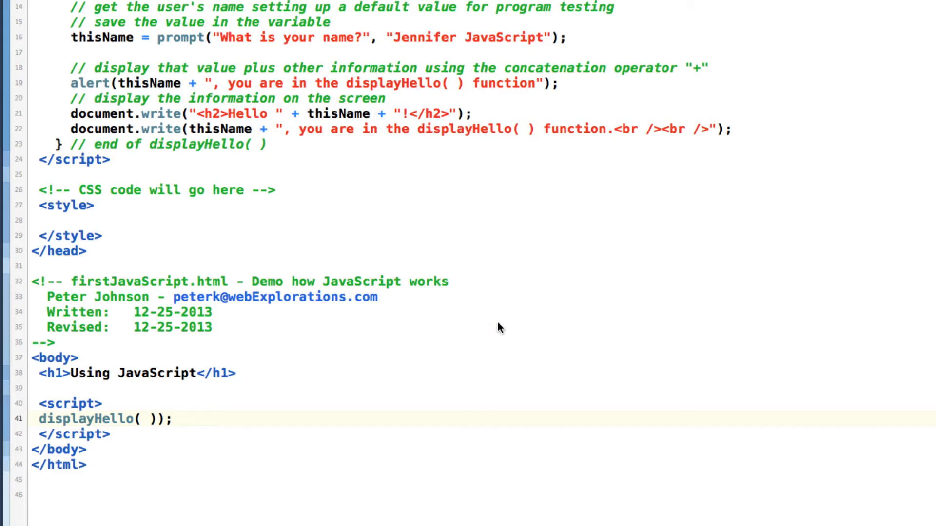
key("Backspace")
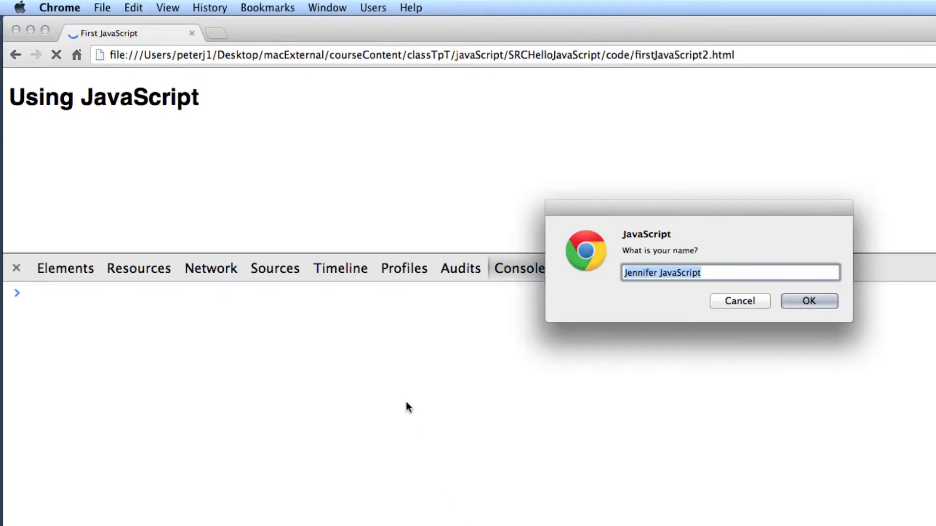
Answer the prompt with 'Sam The Man' and dismiss the Hello Sam The Man! greeting
type("Sa")
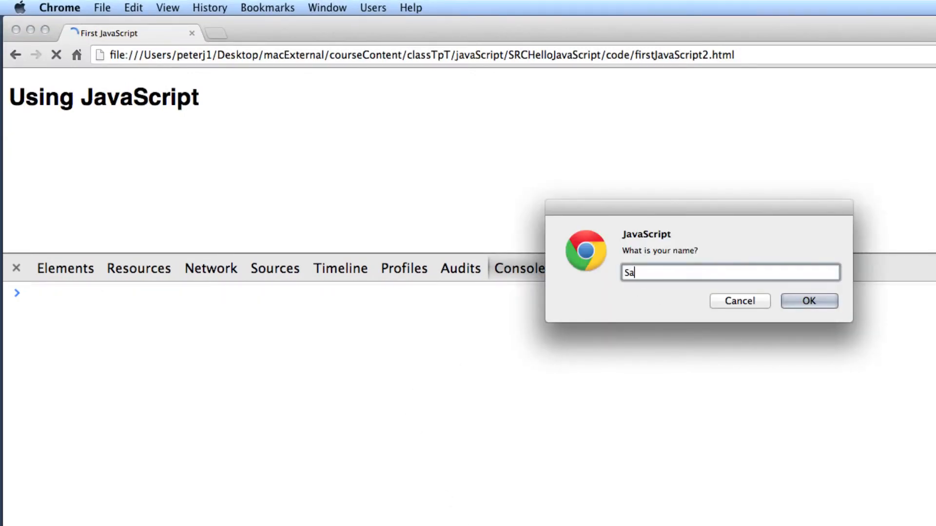
type("m The Man")
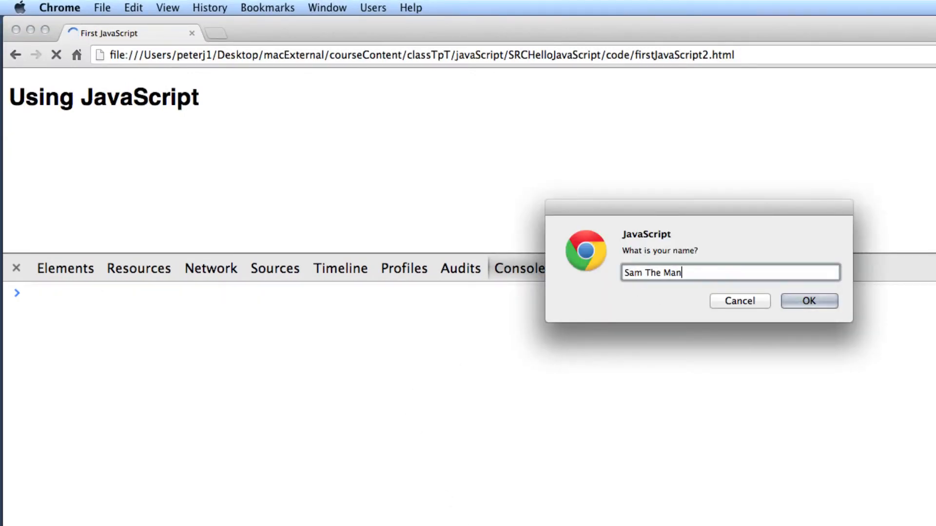
left_click(809, 301)
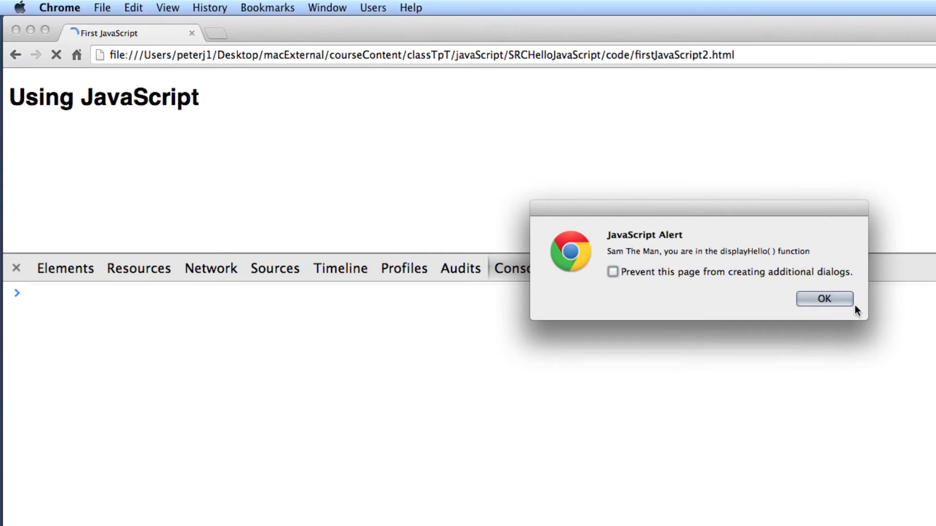
left_click(824, 300)
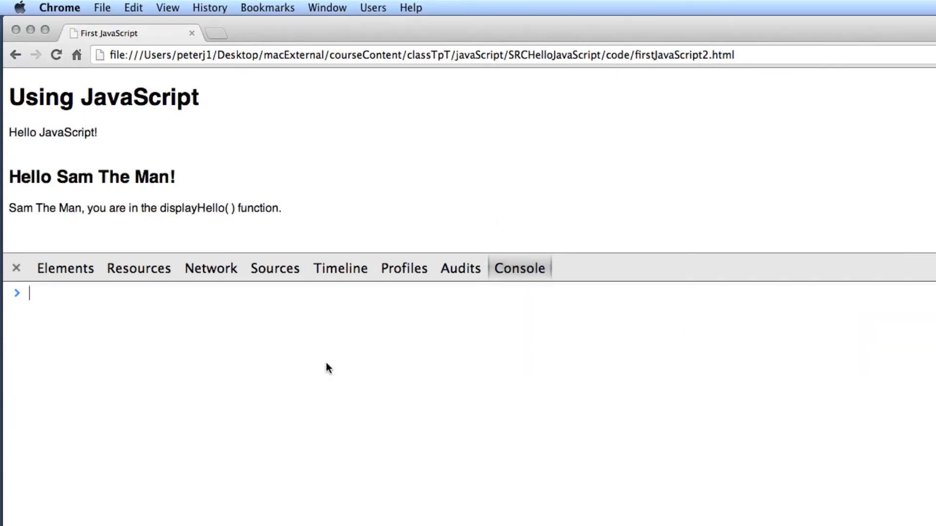
mouse_move(94, 310)
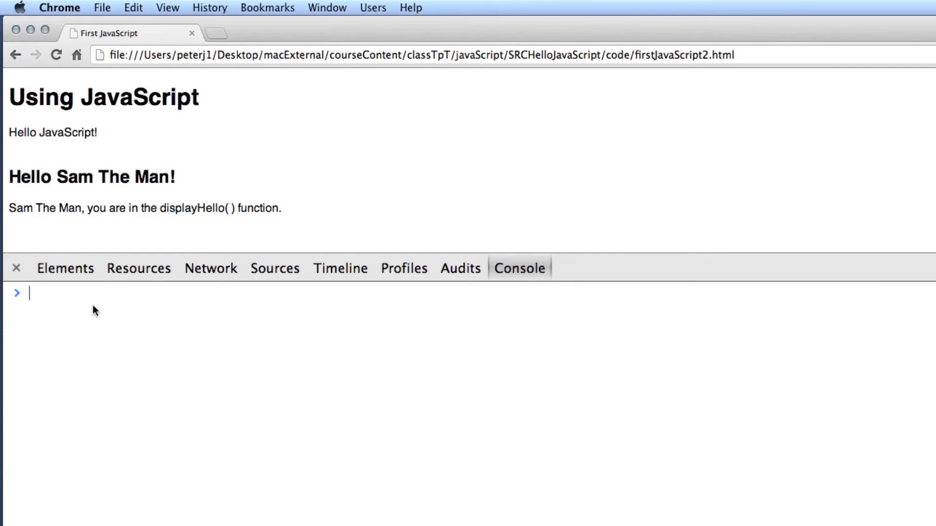
mouse_move(216, 347)
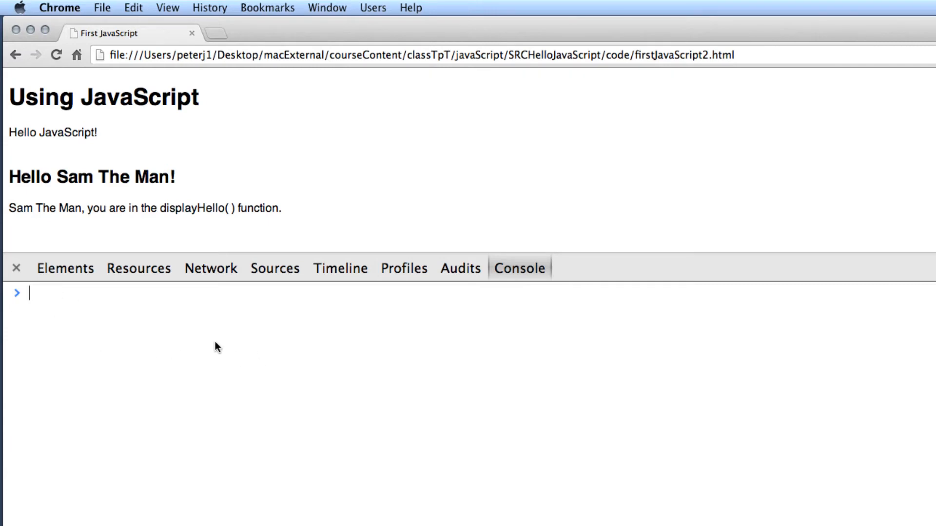
mouse_move(523, 277)
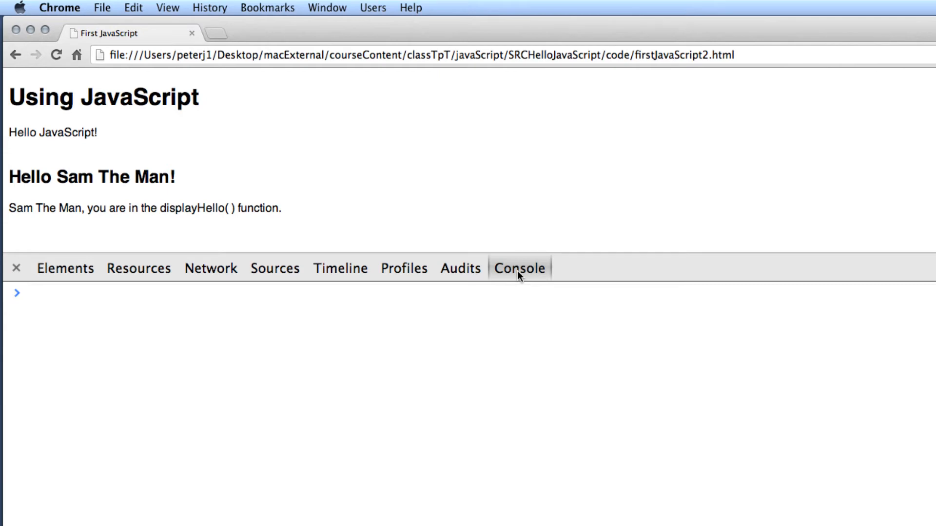
mouse_move(422, 225)
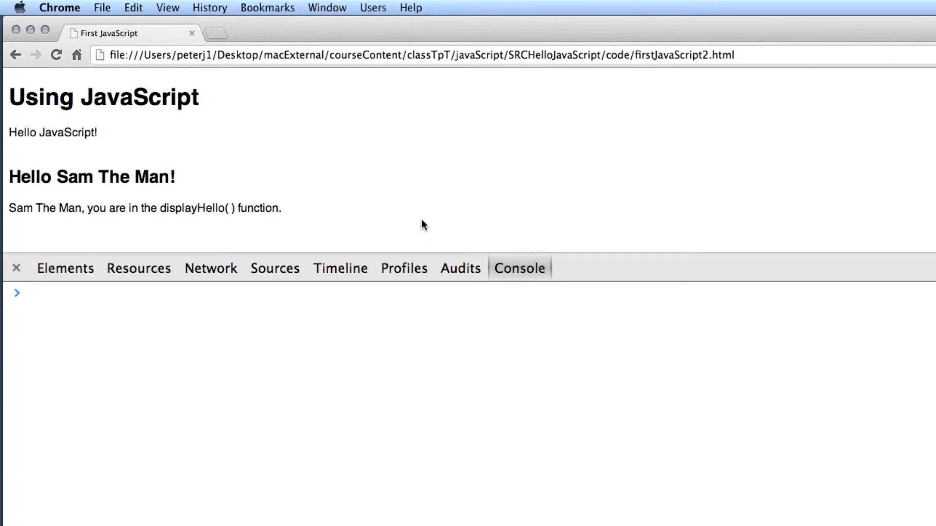
mouse_move(241, 154)
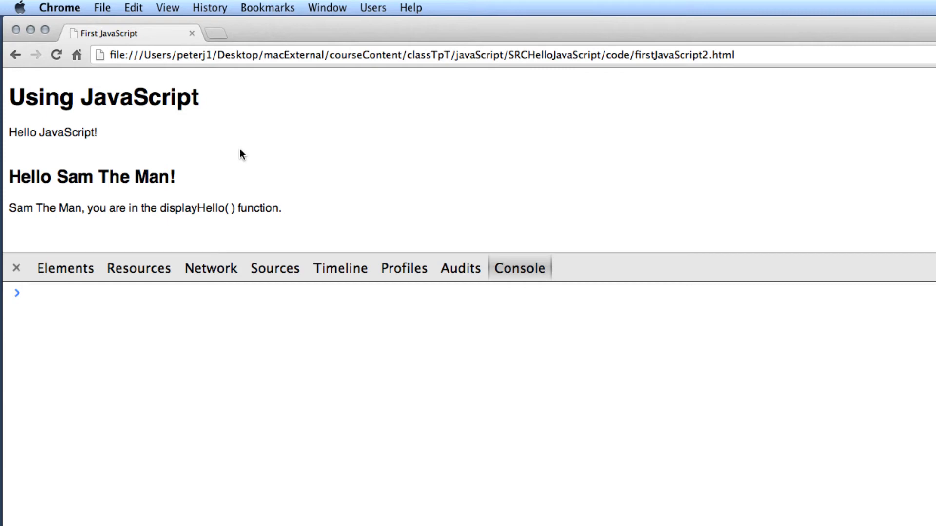
Close Chrome's developer tools, leaving only the Sam The Man greeting page
right_click(241, 154)
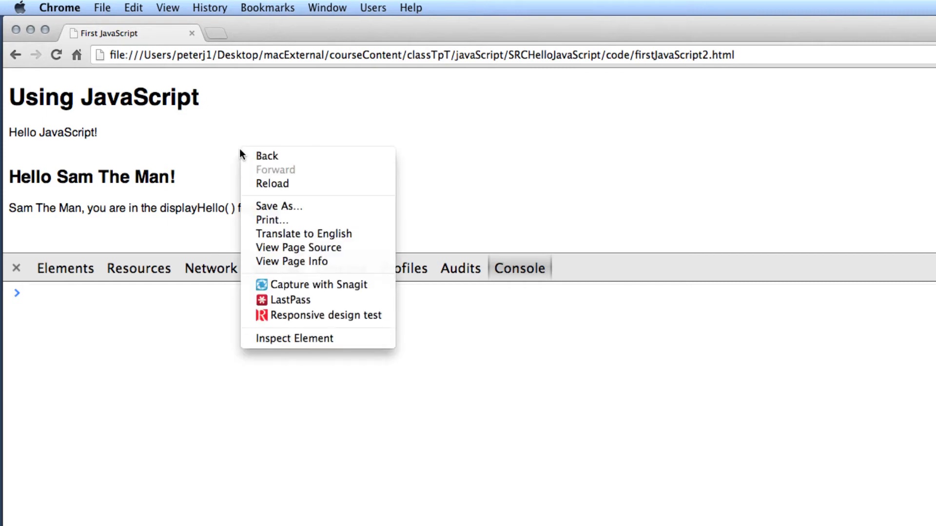
mouse_move(293, 338)
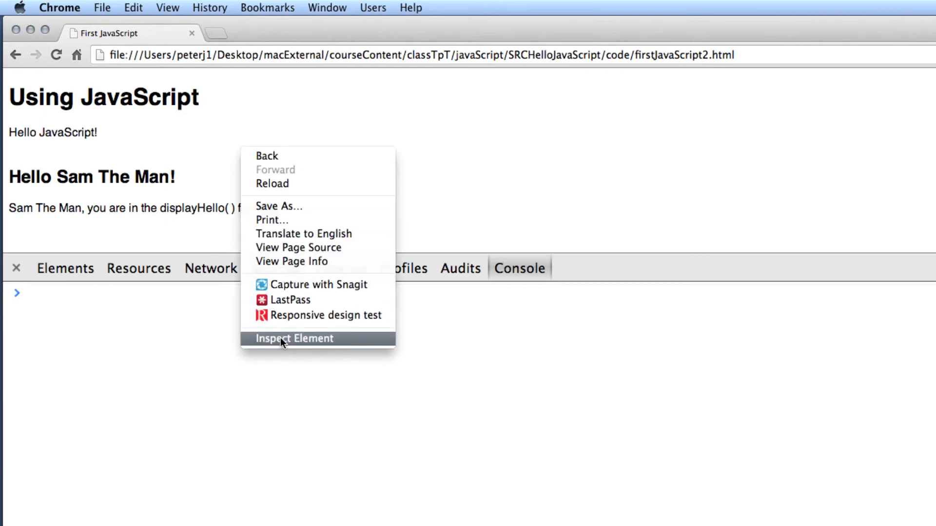
mouse_move(190, 260)
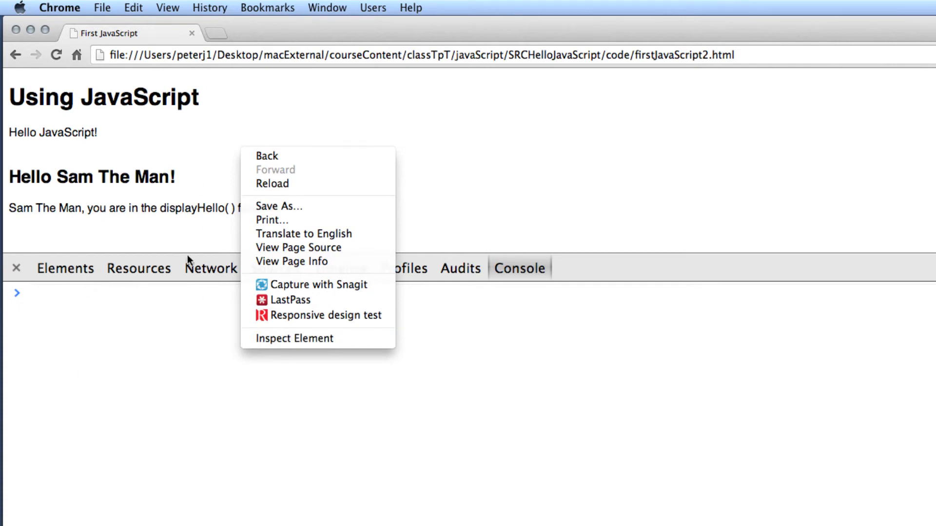
mouse_move(181, 396)
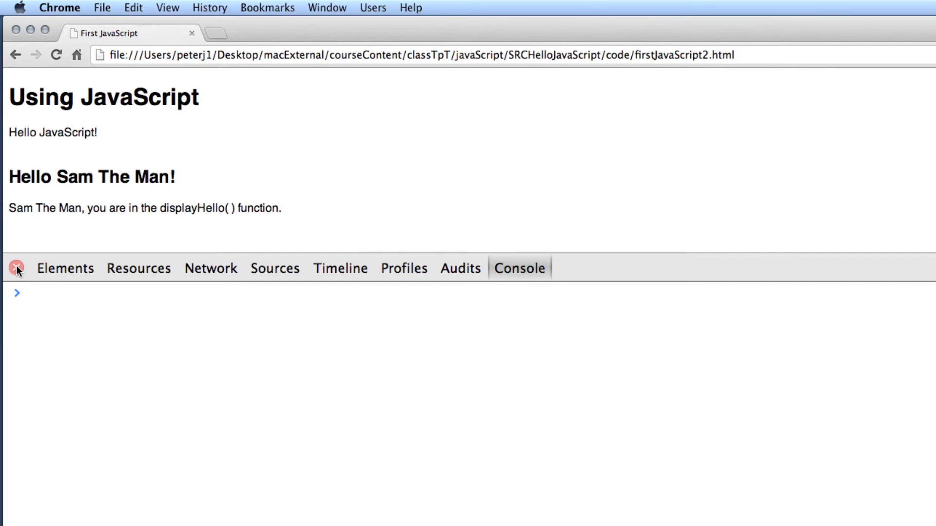
left_click(18, 268)
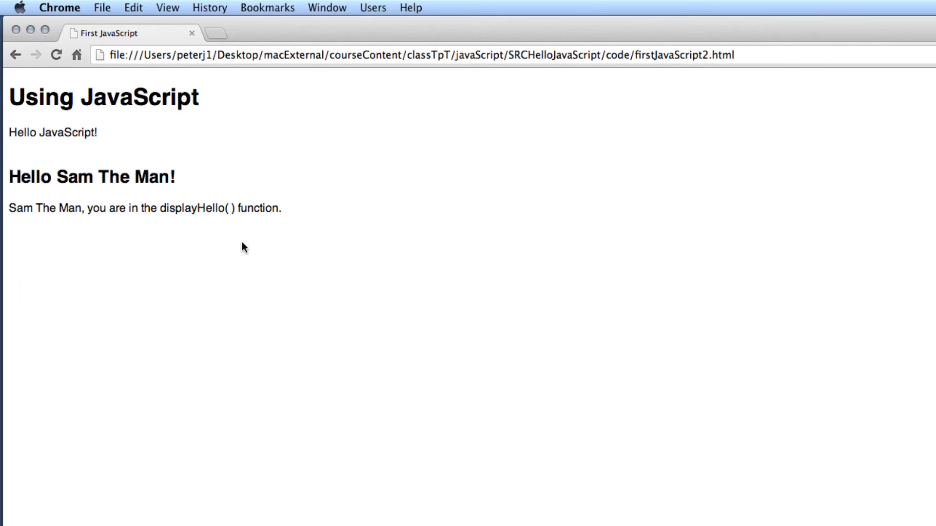
mouse_move(272, 358)
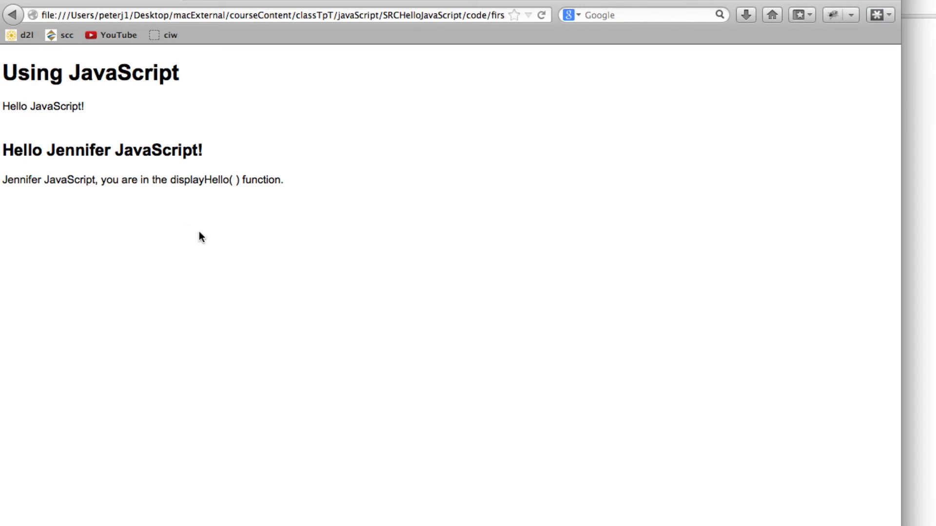
mouse_move(146, 211)
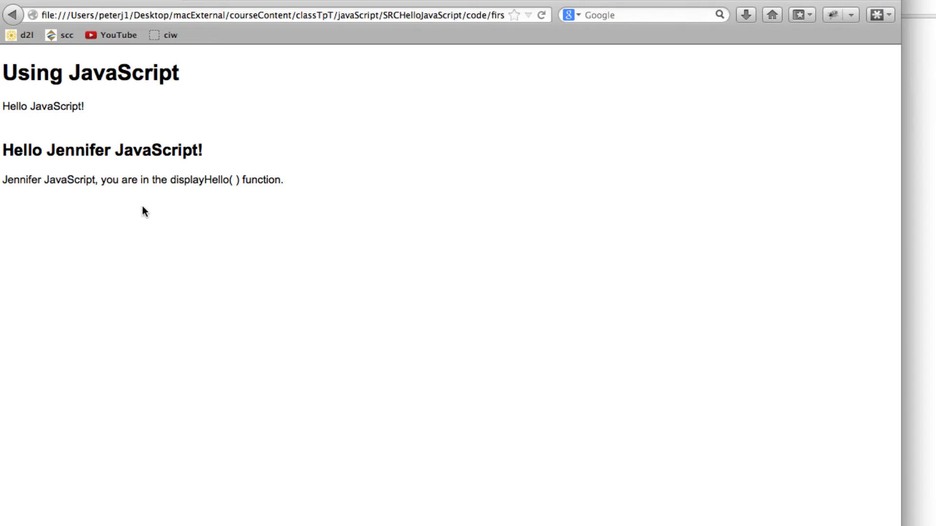
Launch Firebug on the greeting page via Inspect Element with Firebug
right_click(144, 212)
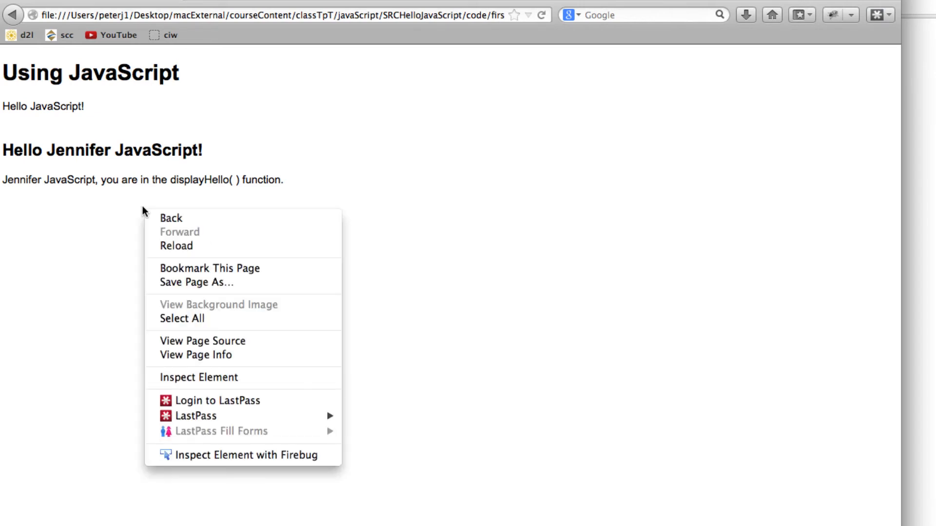
mouse_move(225, 456)
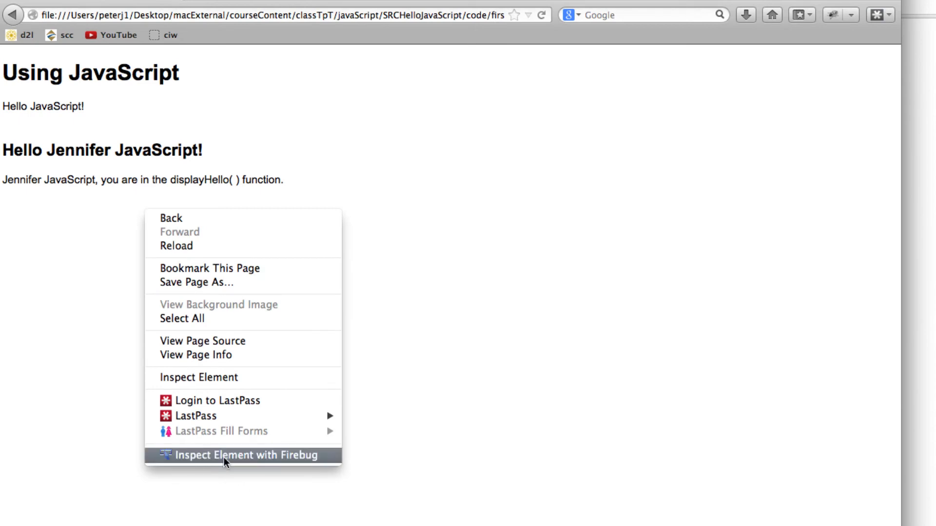
mouse_move(285, 460)
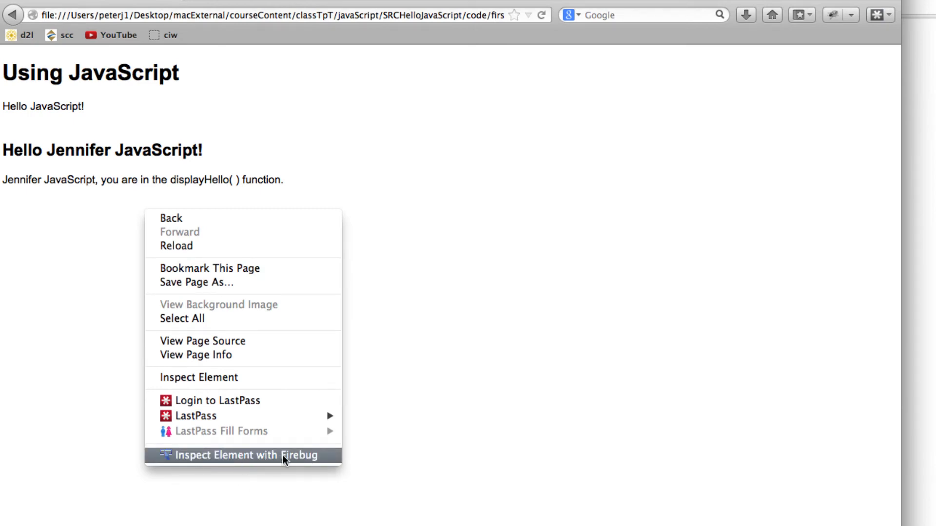
left_click(244, 456)
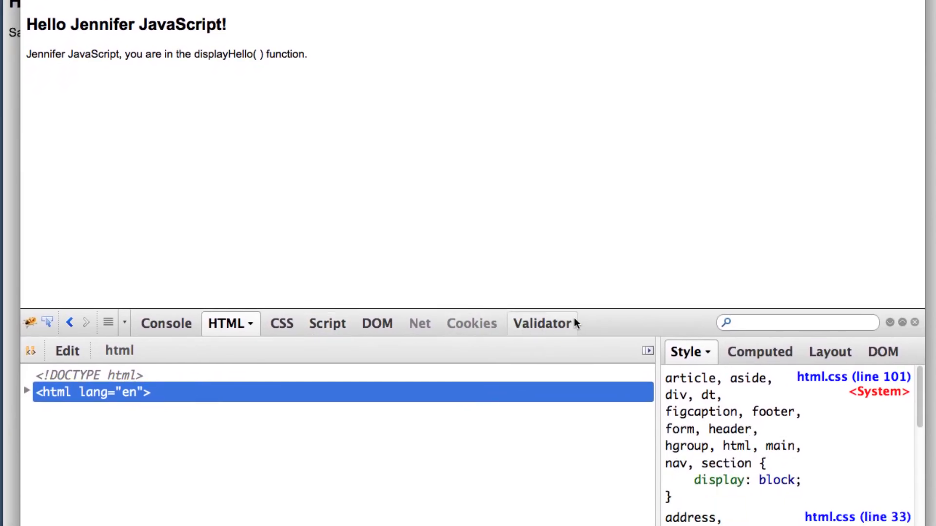
mouse_move(165, 324)
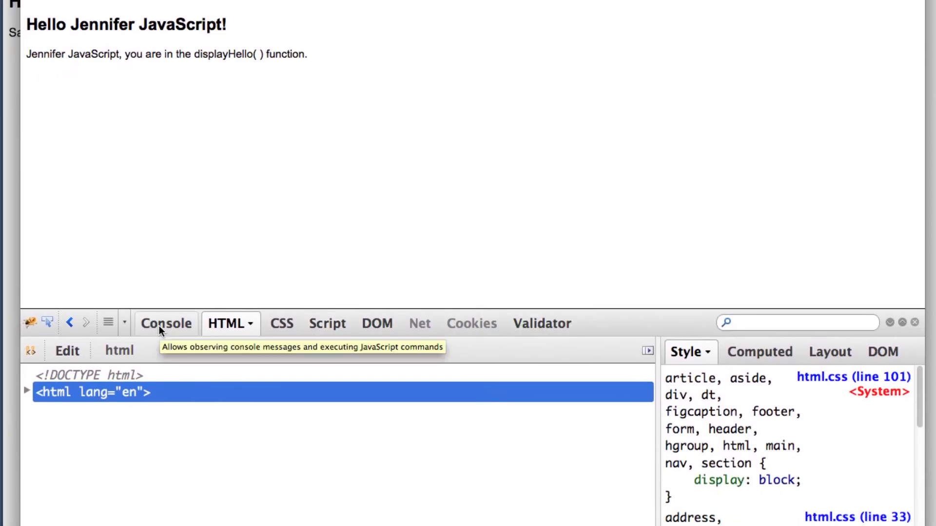
Verify Firebug's console stays empty through the prompt and alert, then rename the call to displayHelloX
left_click(166, 322)
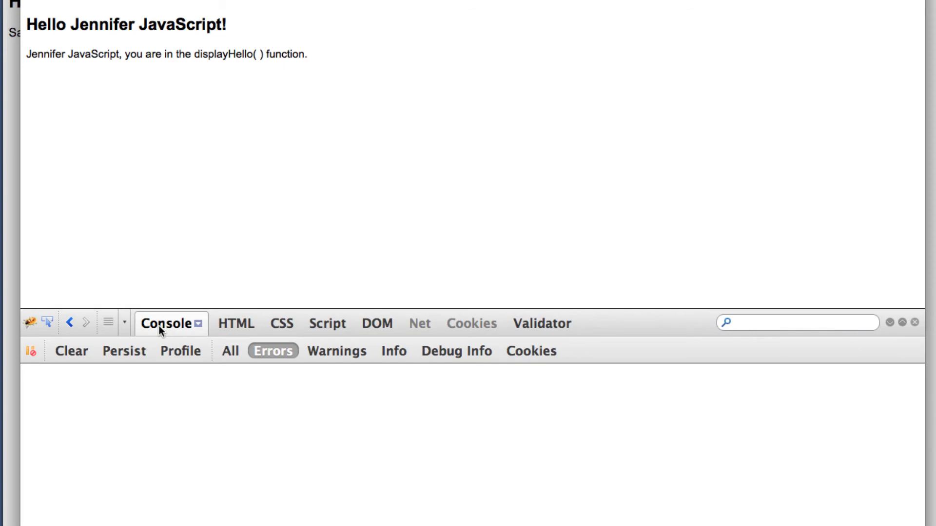
mouse_move(152, 166)
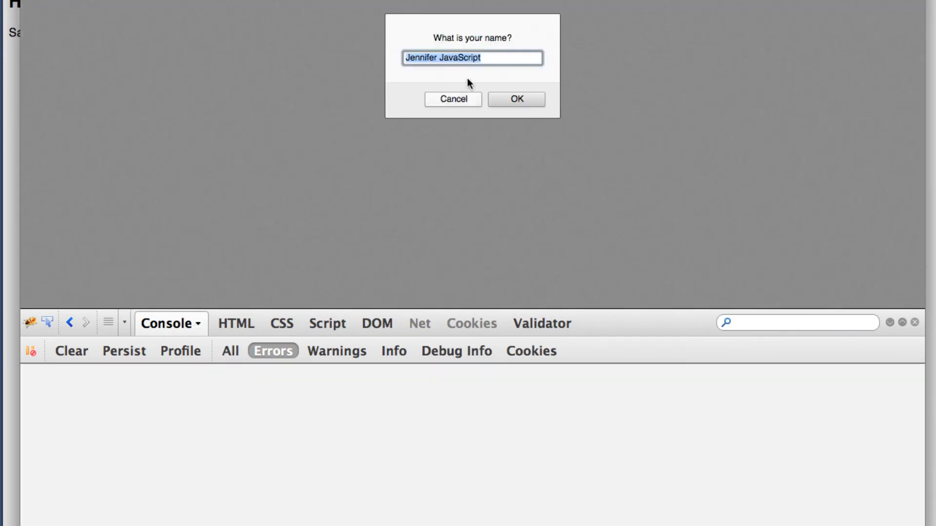
left_click(514, 100)
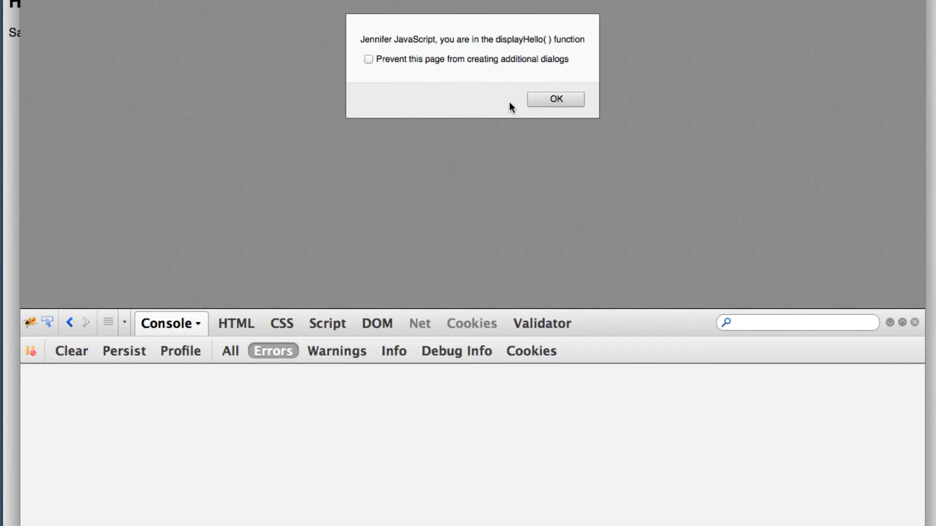
left_click(555, 99)
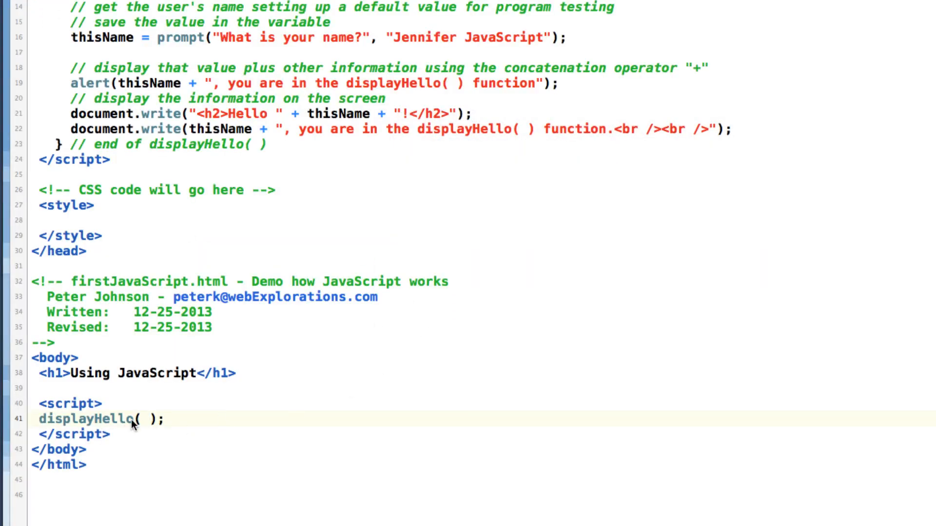
type("X")
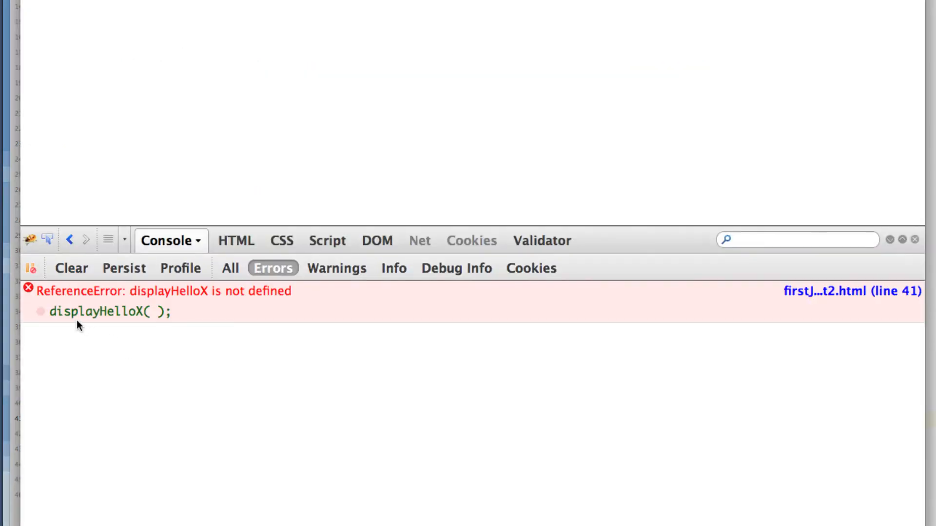
mouse_move(107, 313)
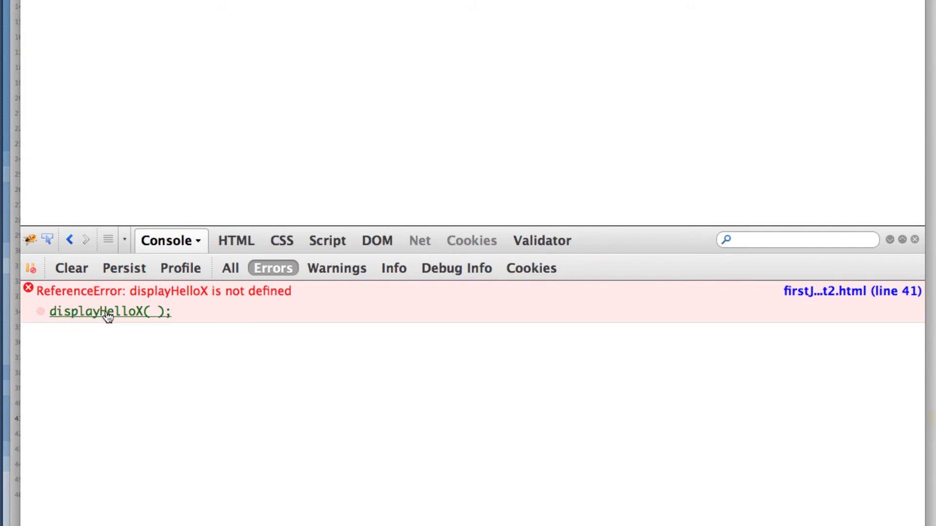
mouse_move(387, 294)
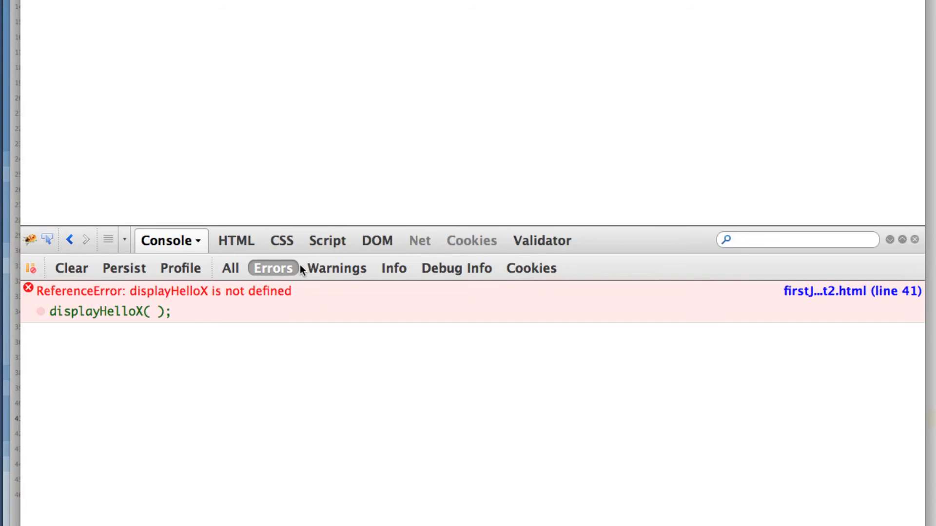
mouse_move(332, 292)
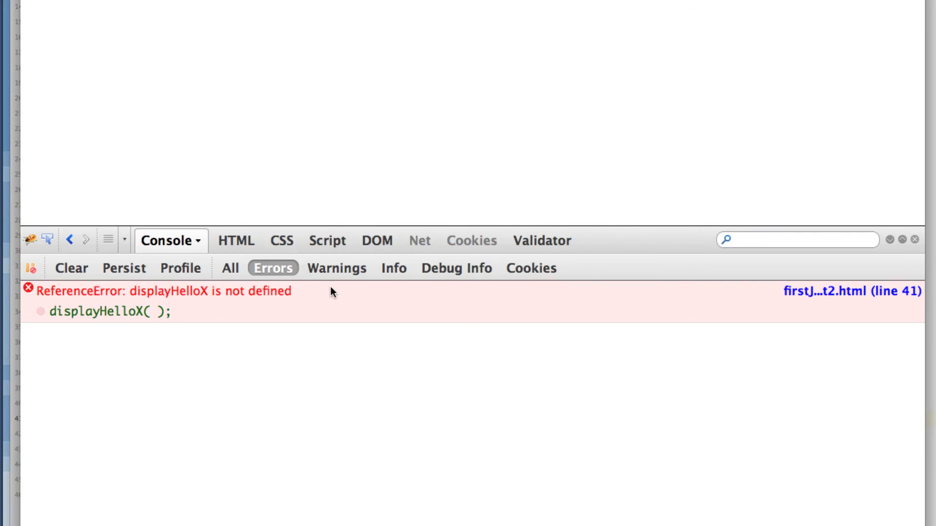
mouse_move(508, 285)
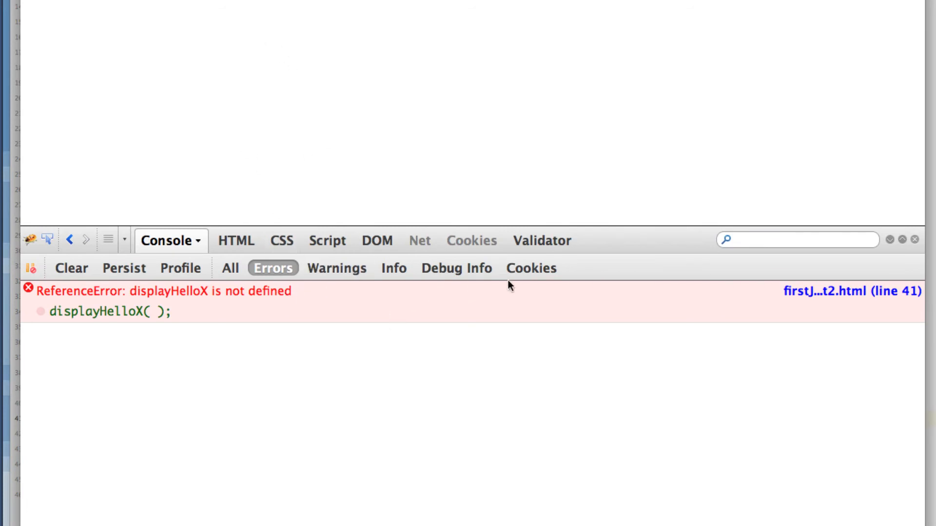
mouse_move(169, 227)
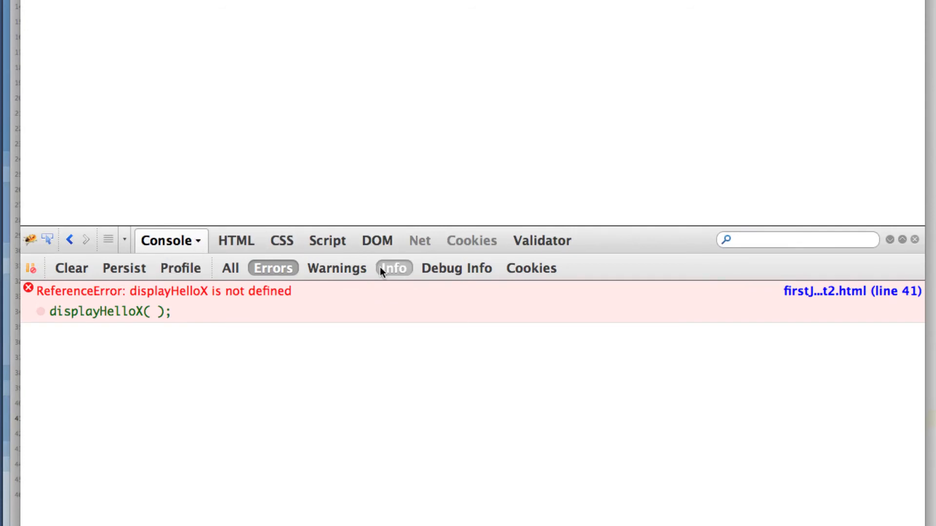
mouse_move(393, 268)
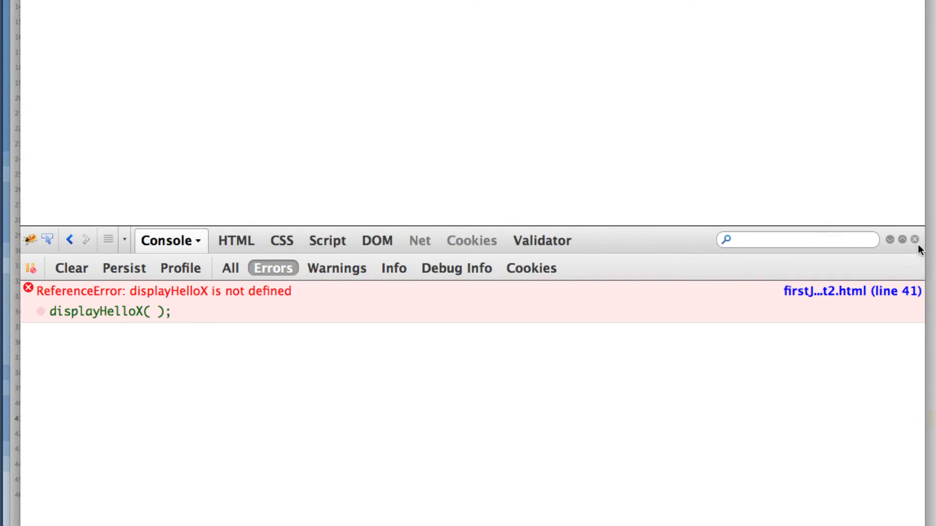
mouse_move(918, 238)
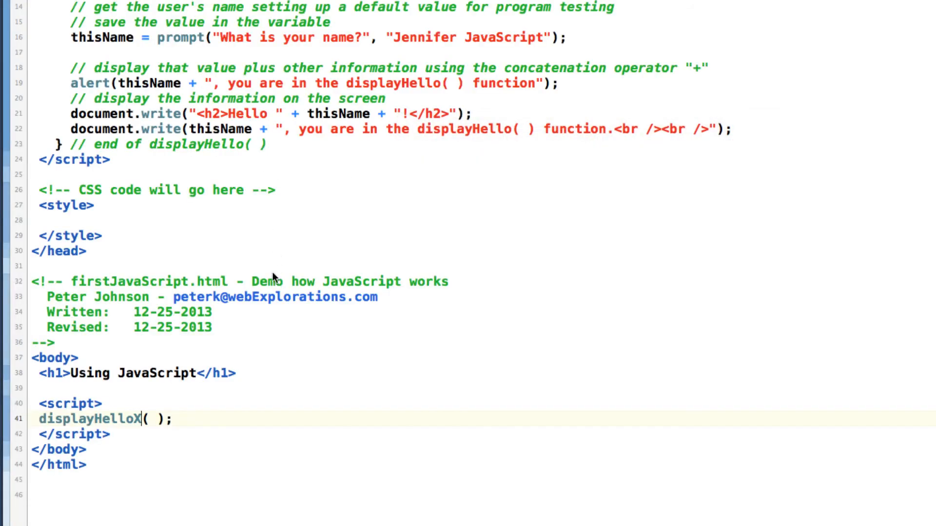
Remove the X from the call and rerun Firefox, accepting Jennifer JavaScript in the prompt
scroll("up", 3)
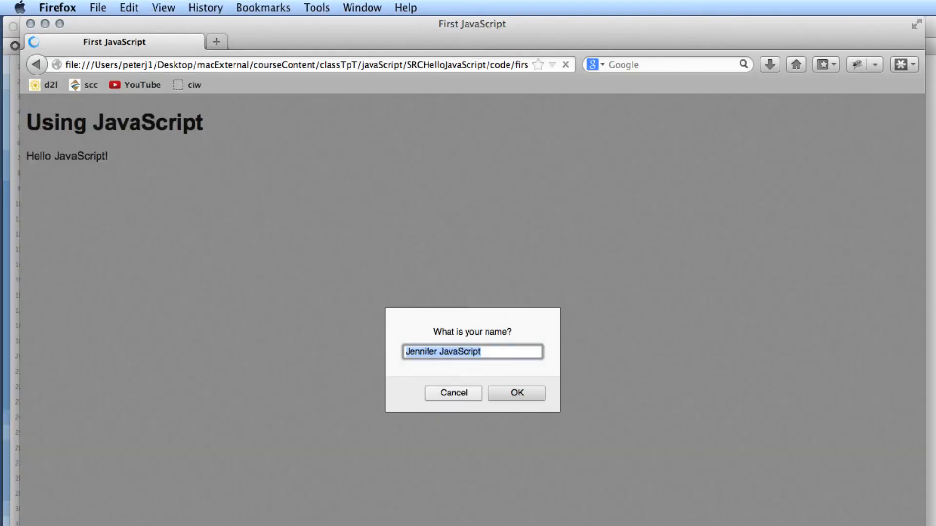
left_click(515, 393)
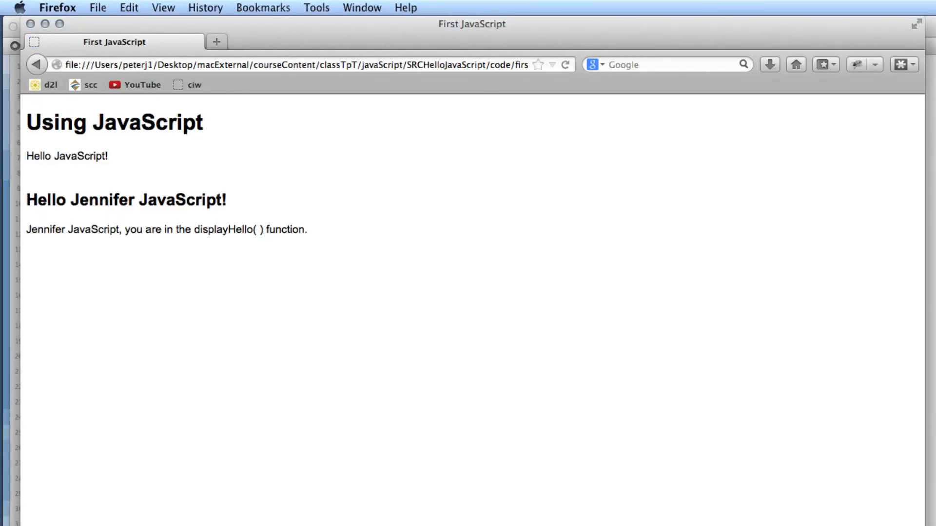